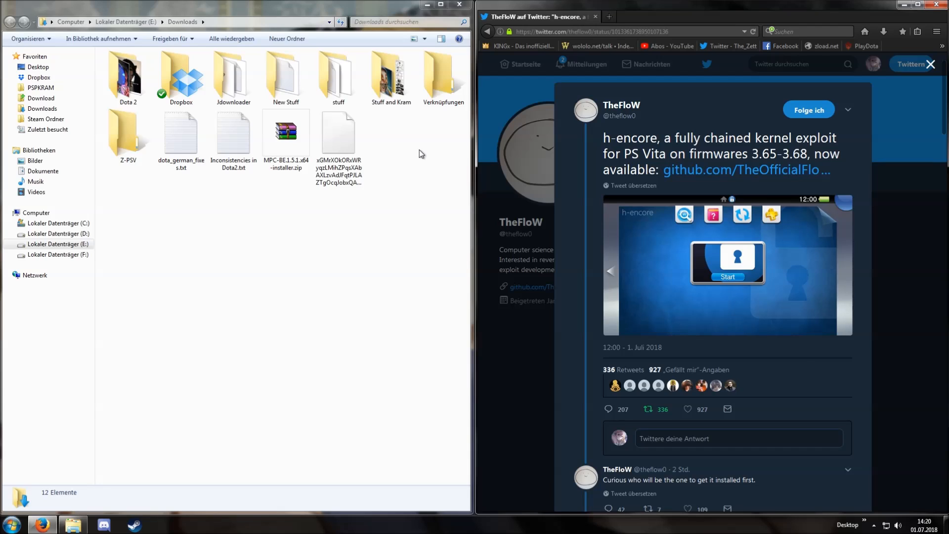
pyautogui.moveTo(423, 146)
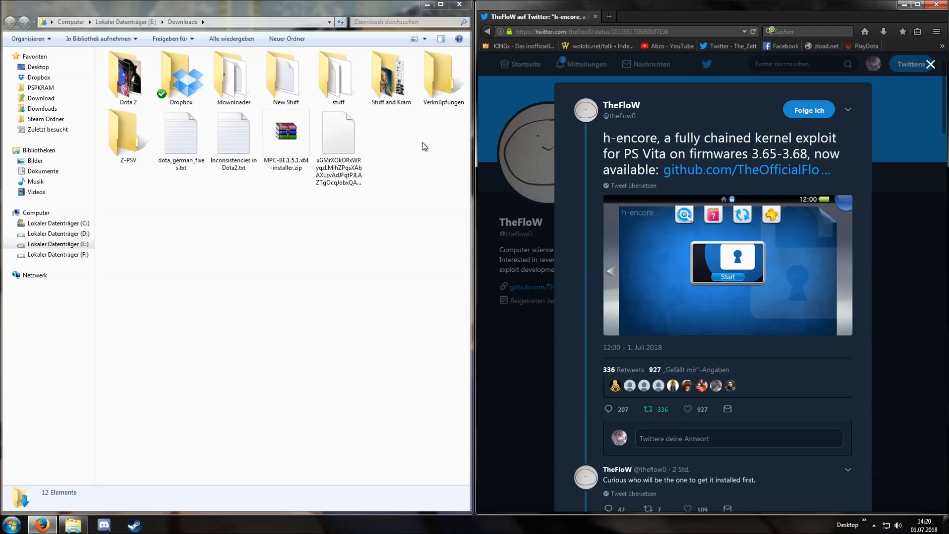
pyautogui.moveTo(736, 176)
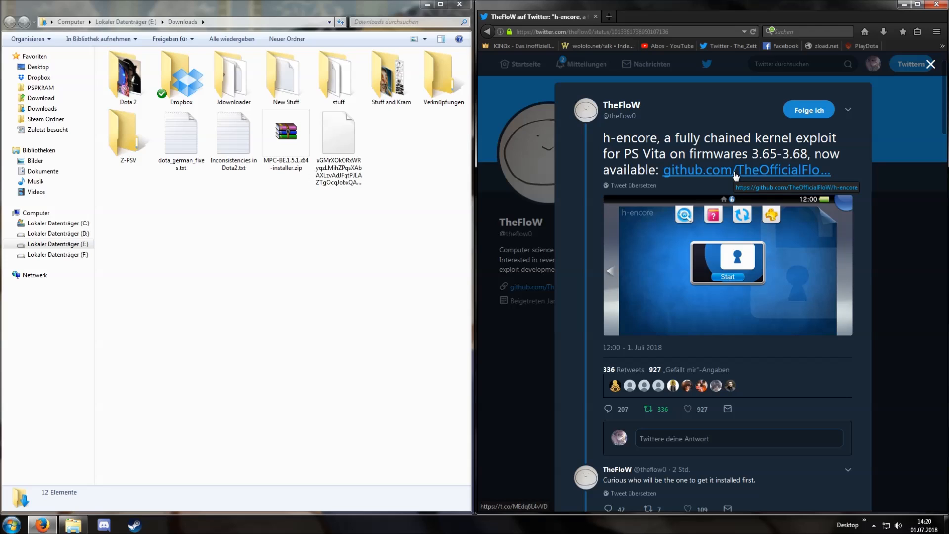
# Step: Open the h-encore repository from the tweet and scroll its README down to Installation
pyautogui.click(745, 170)
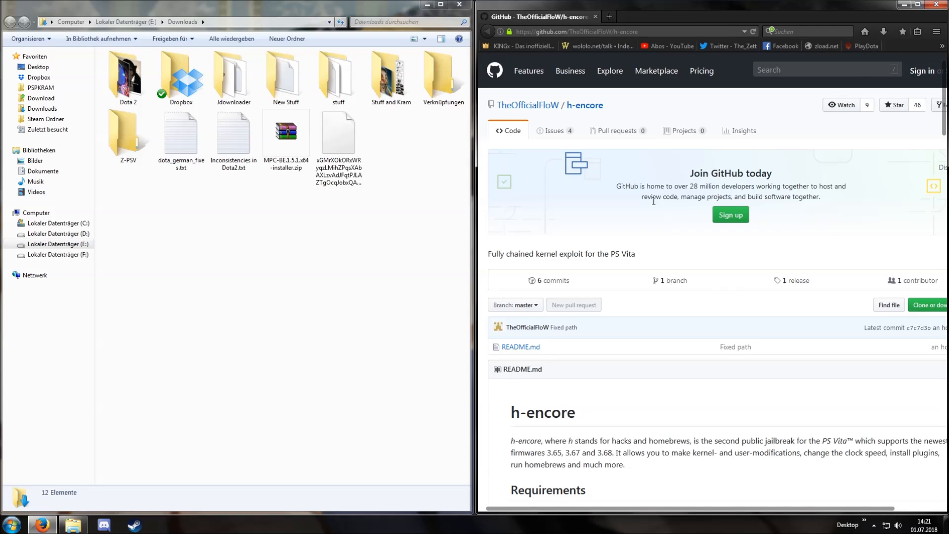
pyautogui.scroll(-3)
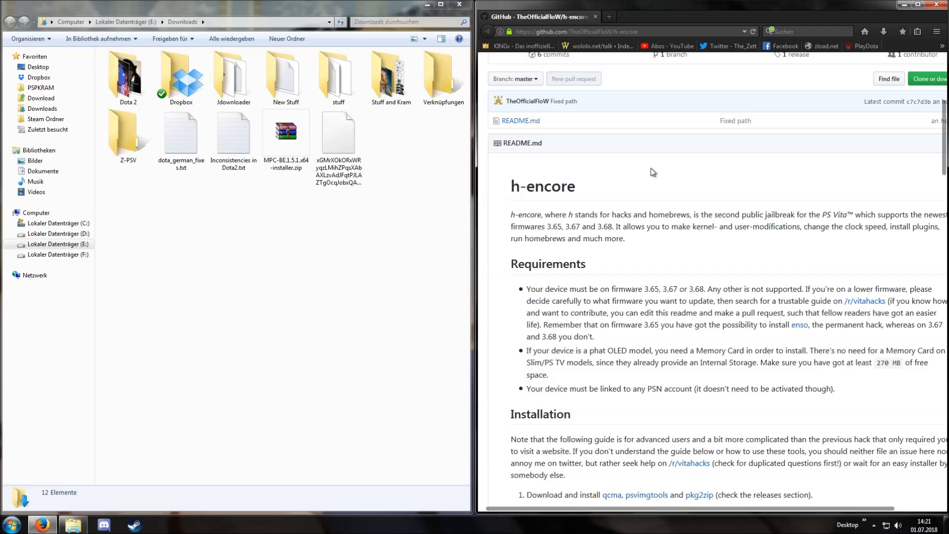
pyautogui.moveTo(669, 176)
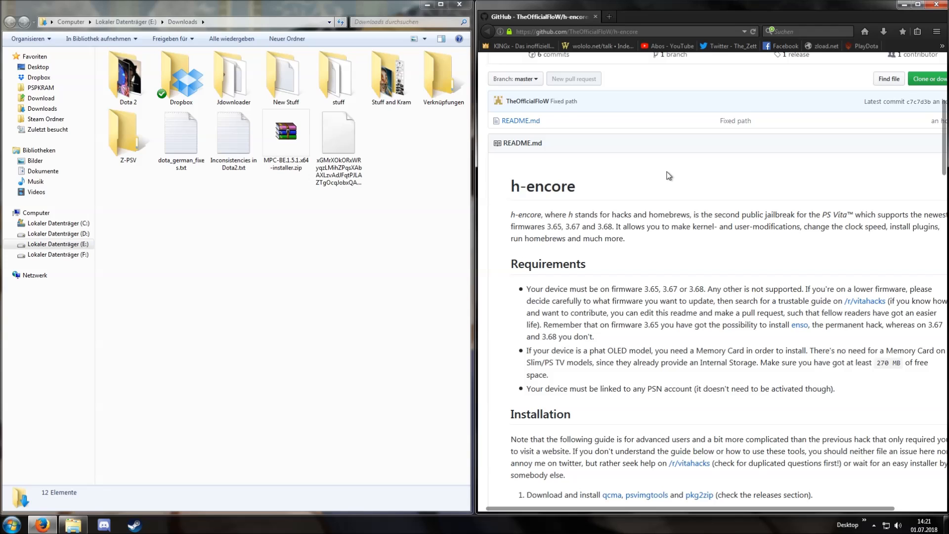
pyautogui.scroll(-3)
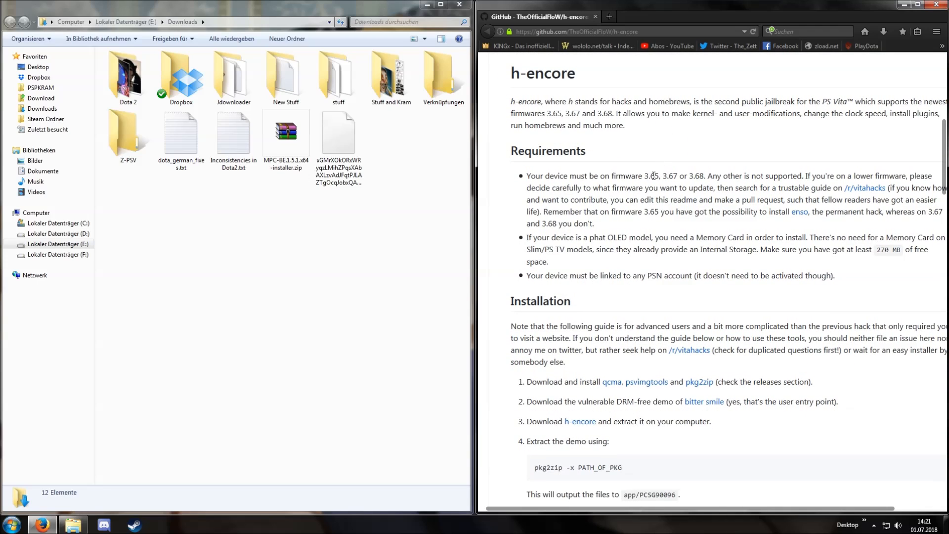
pyautogui.moveTo(693, 176)
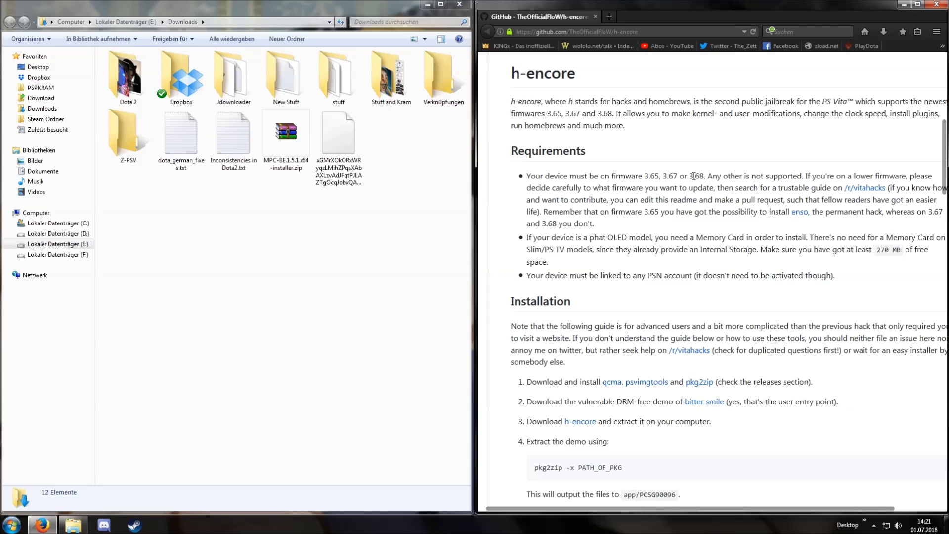
pyautogui.moveTo(718, 127)
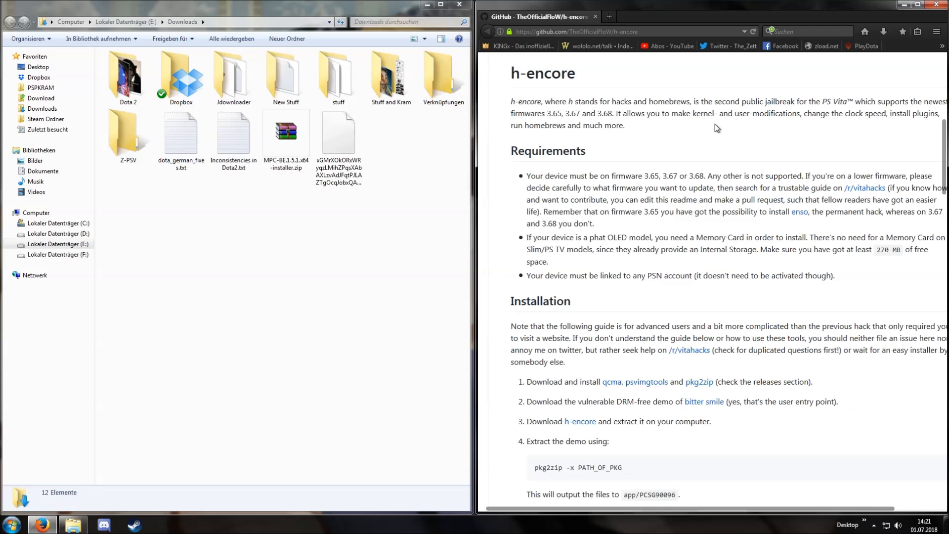
pyautogui.scroll(-3)
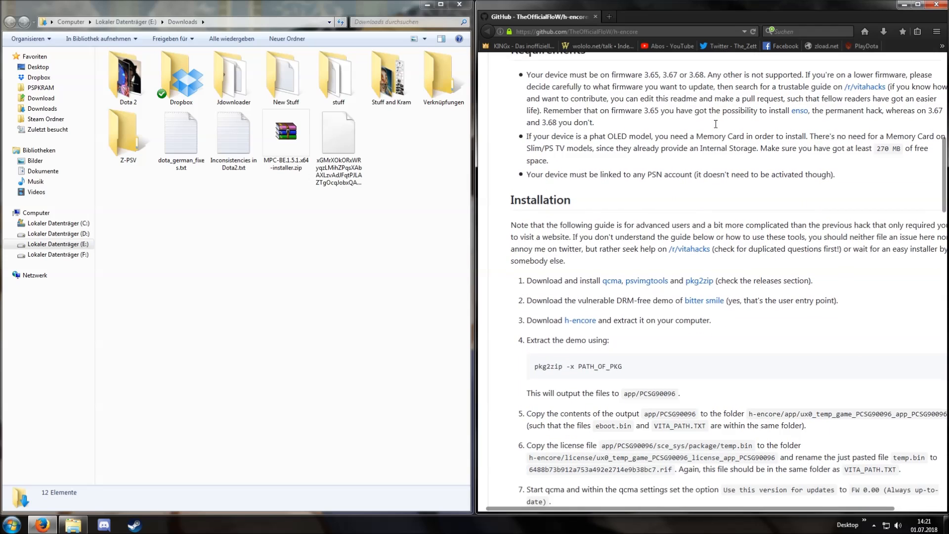
pyautogui.scroll(-3)
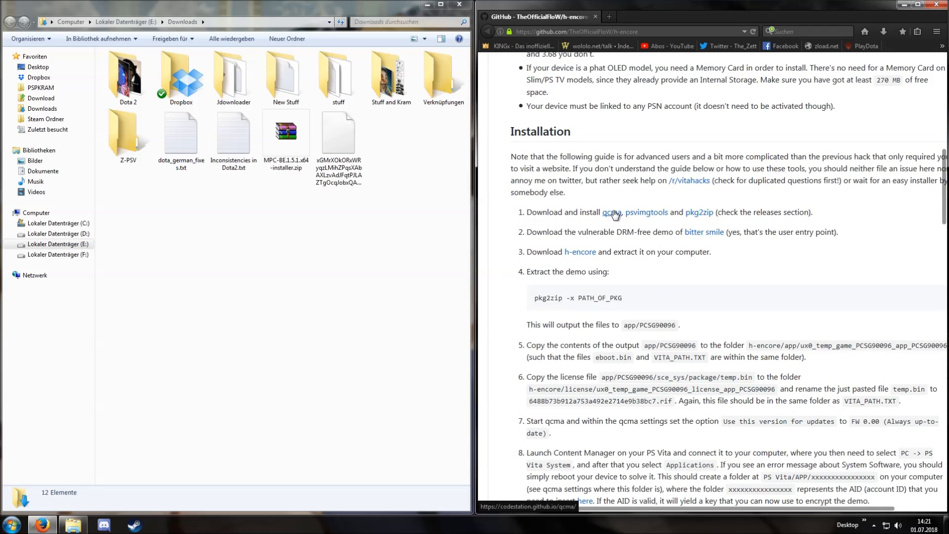
pyautogui.moveTo(647, 211)
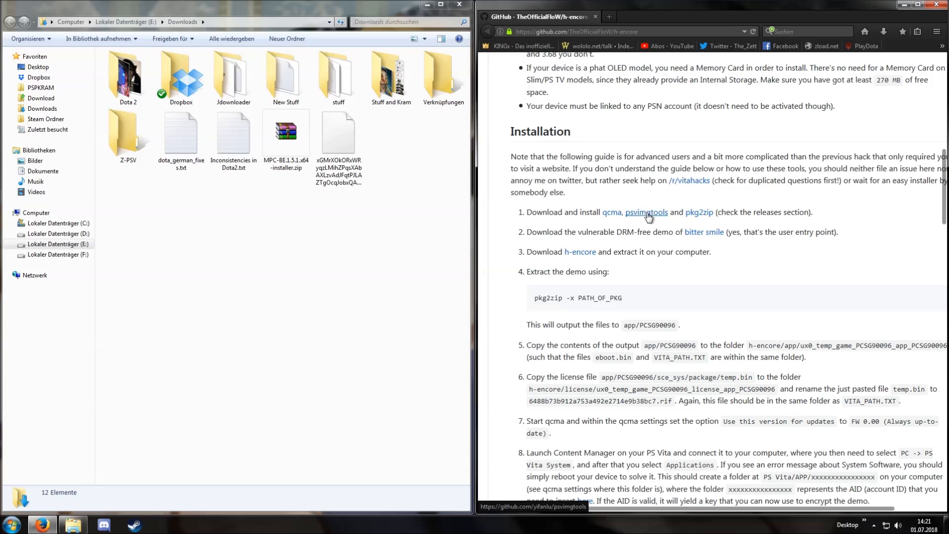
# Step: Download psvimgtools-0.1-win64.zip from its /releases page and start downloading pkg2zip_64bit.zip
pyautogui.click(646, 211)
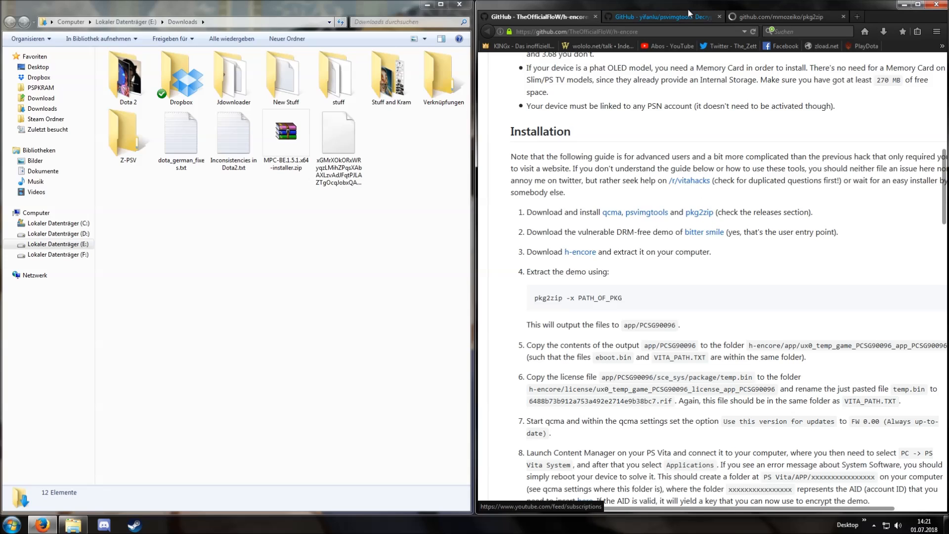
pyautogui.click(660, 17)
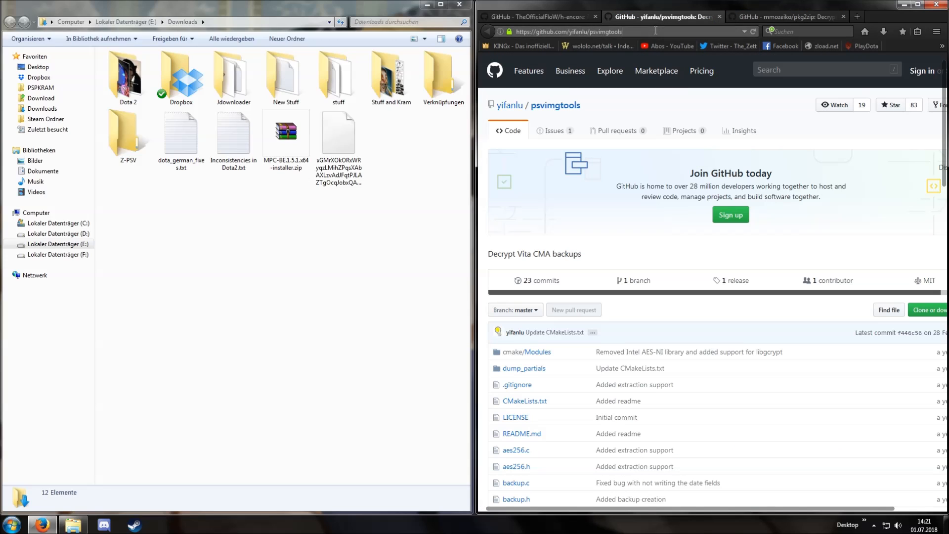
pyautogui.write('/releases')
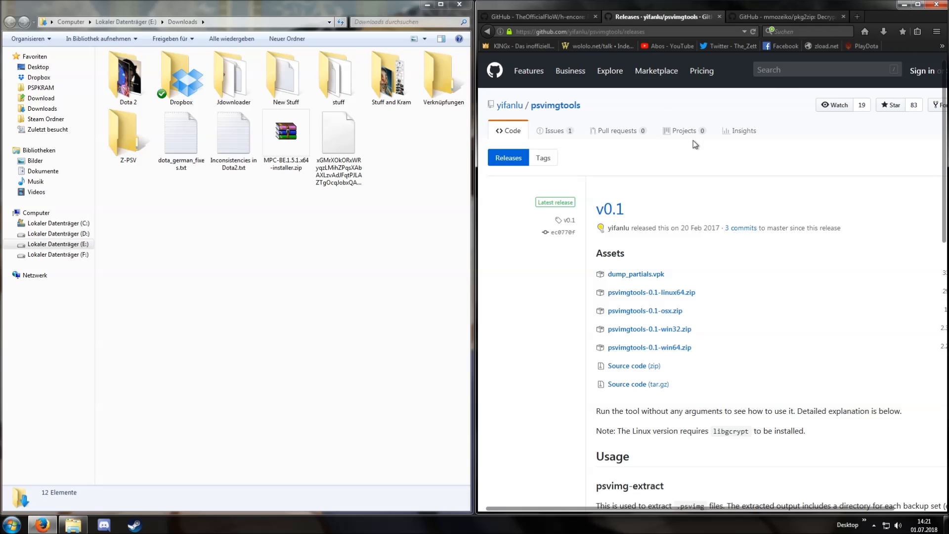
pyautogui.scroll(-3)
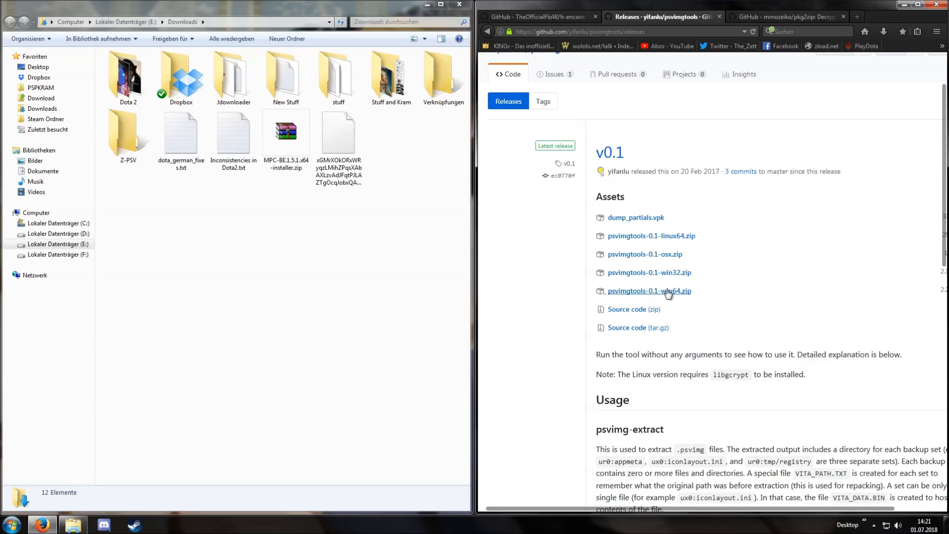
pyautogui.click(649, 290)
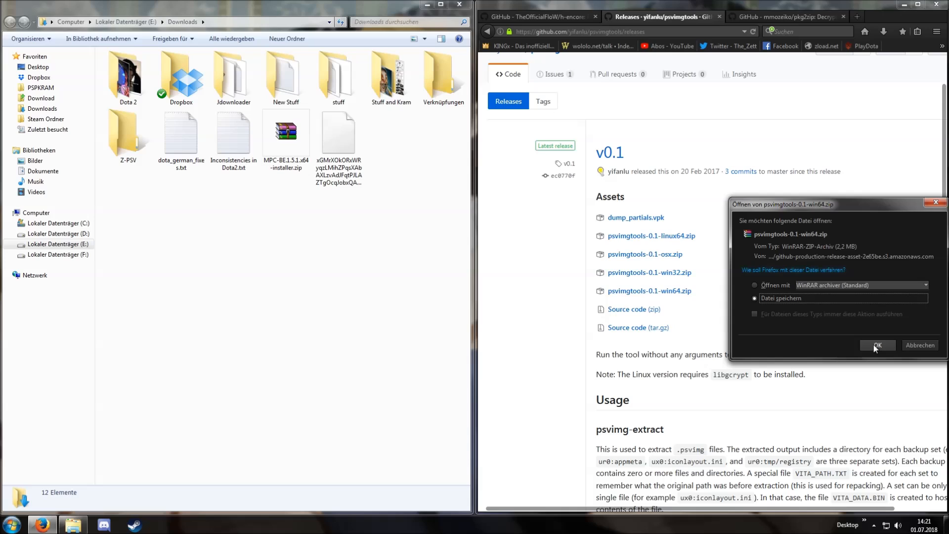
pyautogui.click(877, 345)
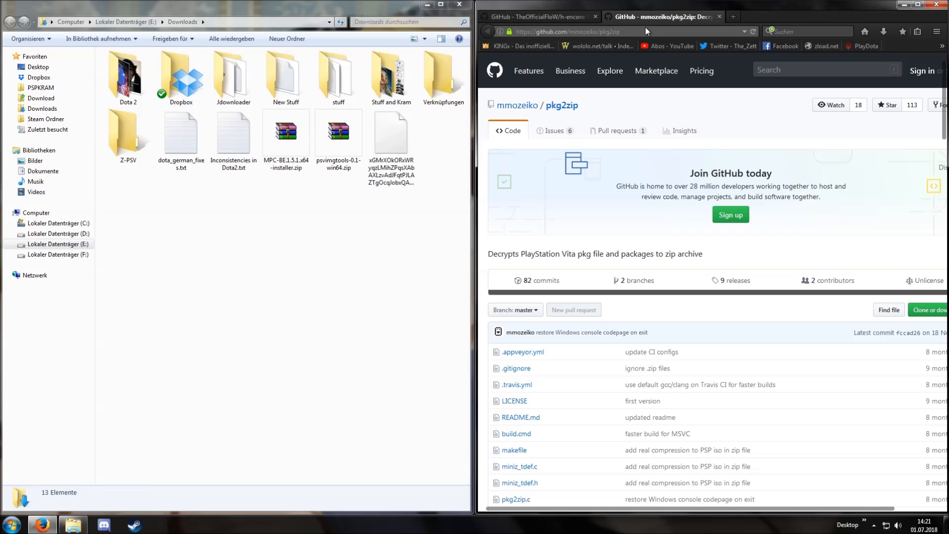
pyautogui.click(605, 32)
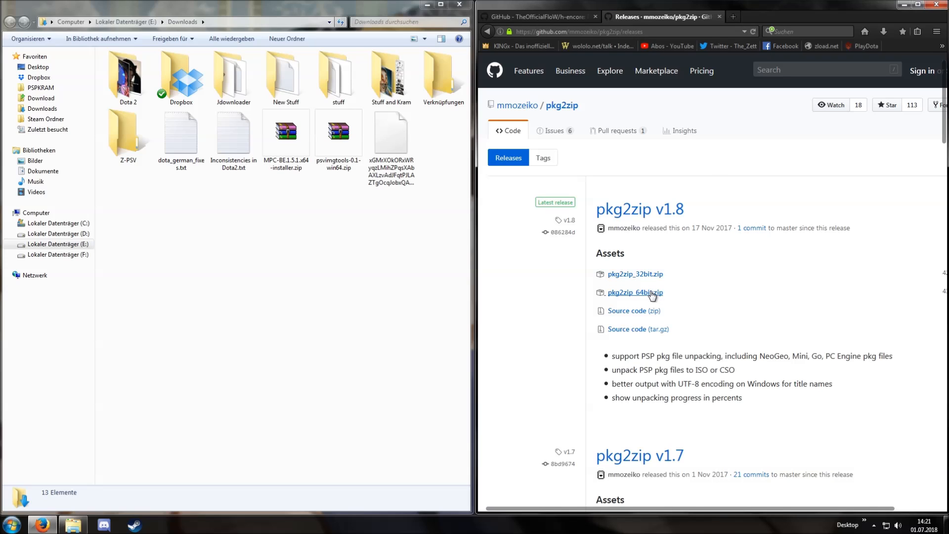
pyautogui.click(635, 293)
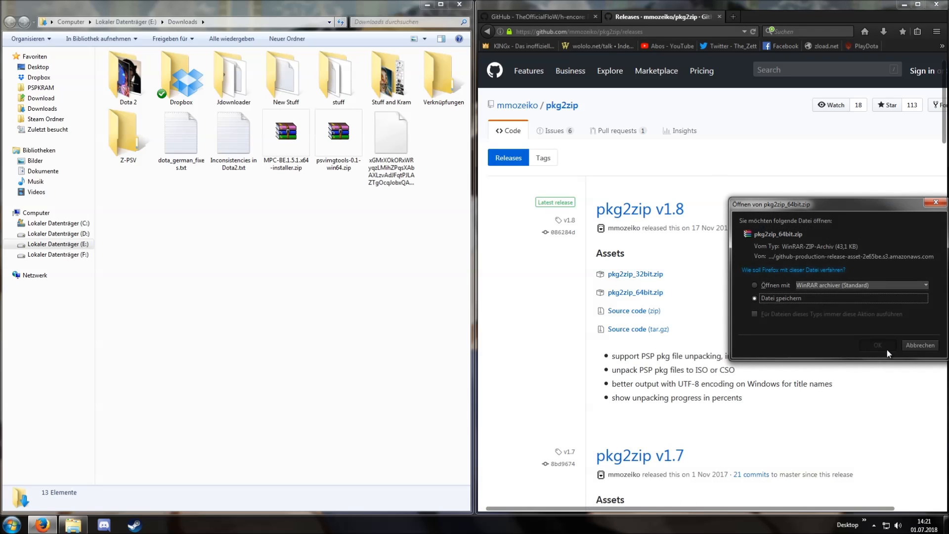
# Step: Finish saving the pkg2zip zip and skip the already present Bitter Smile demo PKG download
pyautogui.click(877, 345)
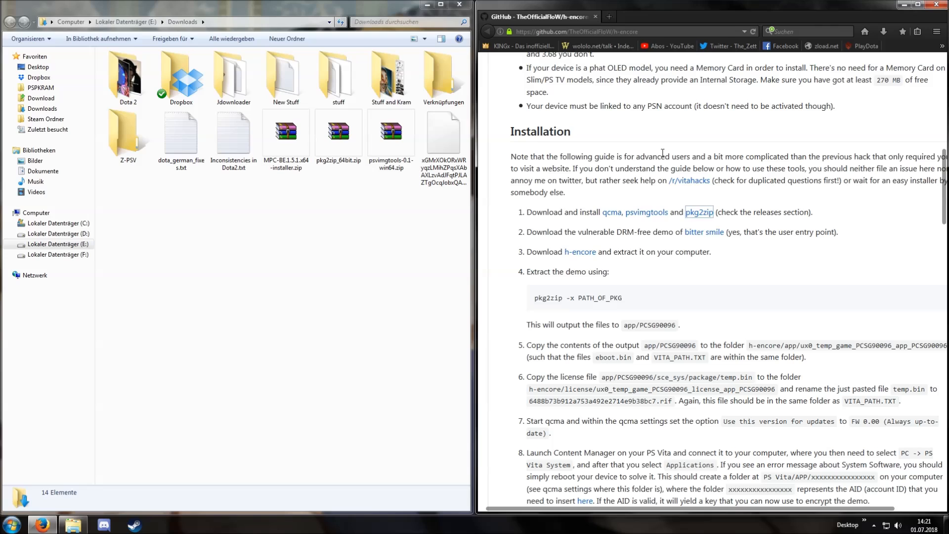
pyautogui.scroll(-3)
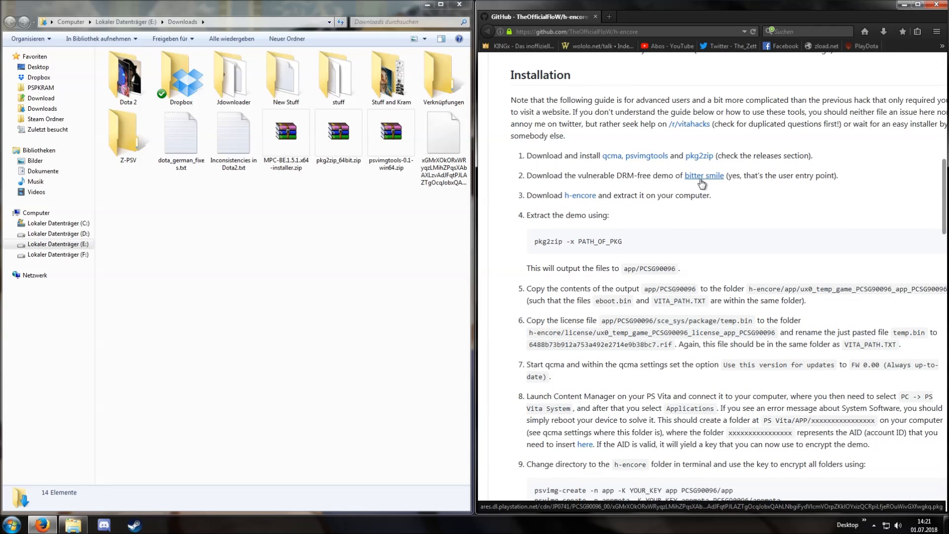
pyautogui.click(703, 175)
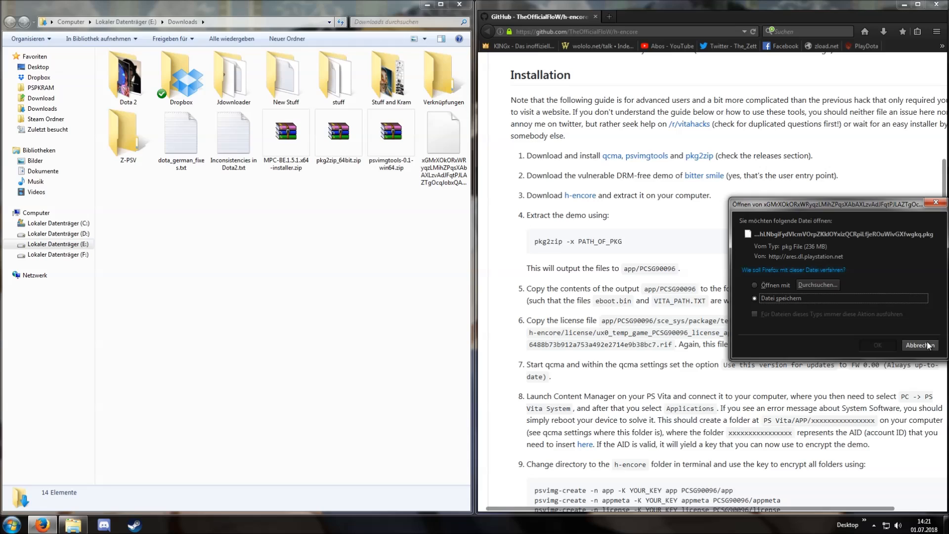
pyautogui.click(917, 345)
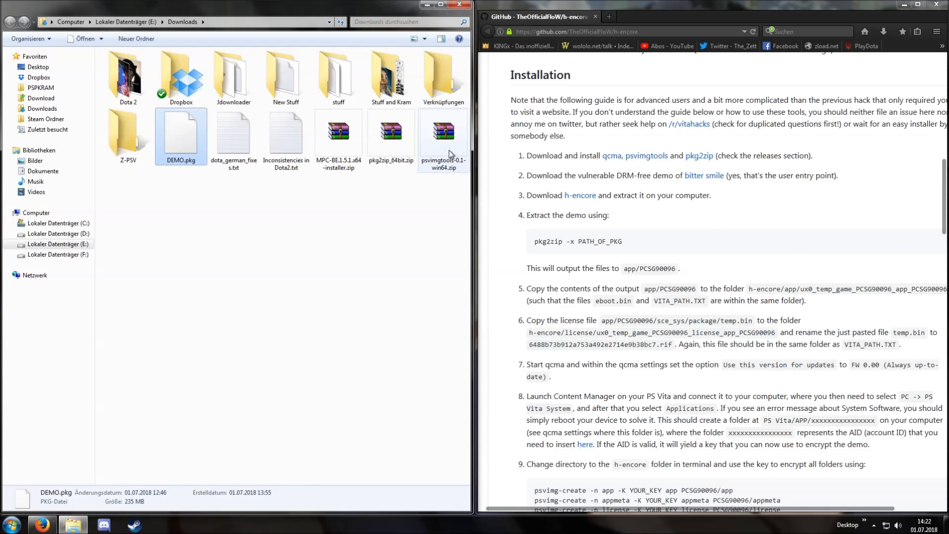
pyautogui.moveTo(580, 195)
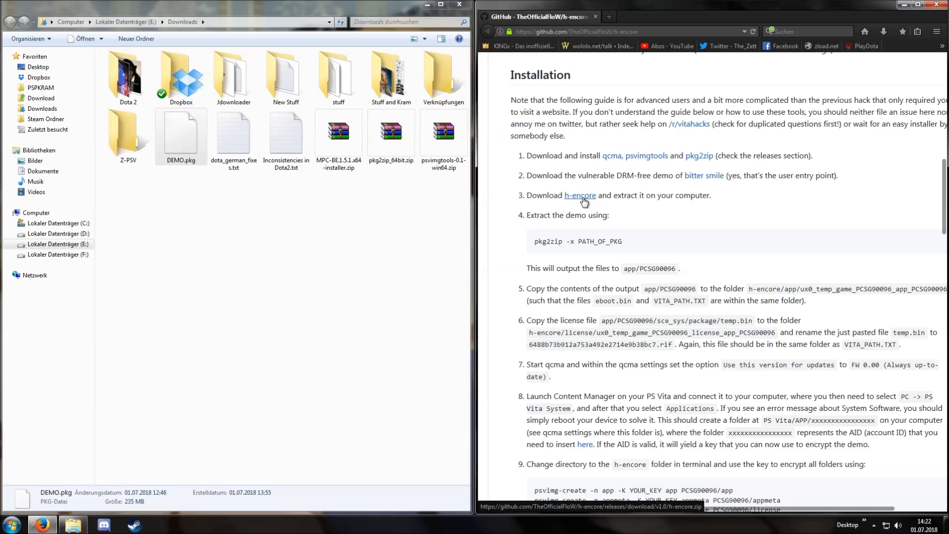
# Step: Download the h-encore release zip and scroll to the guide's psvimg-create encryption step
pyautogui.click(579, 195)
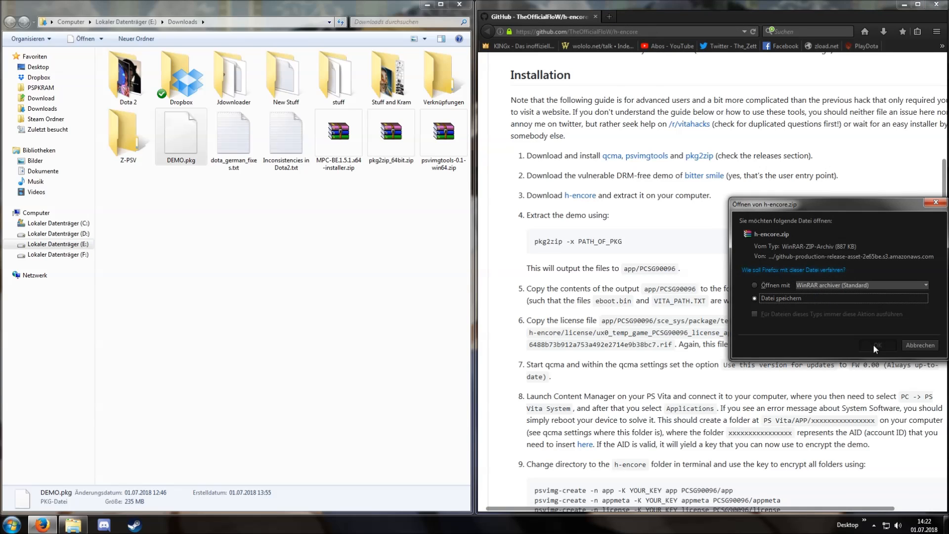
pyautogui.click(874, 345)
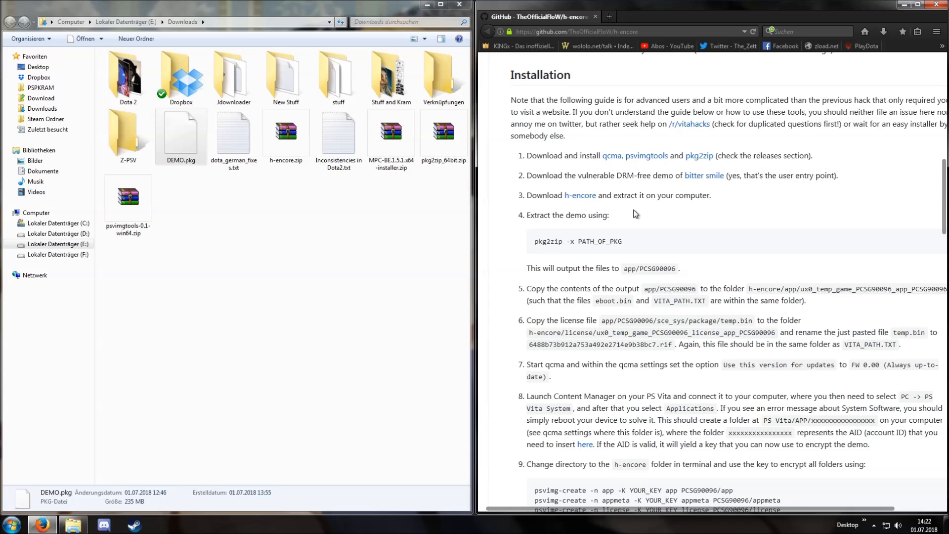
pyautogui.scroll(-3)
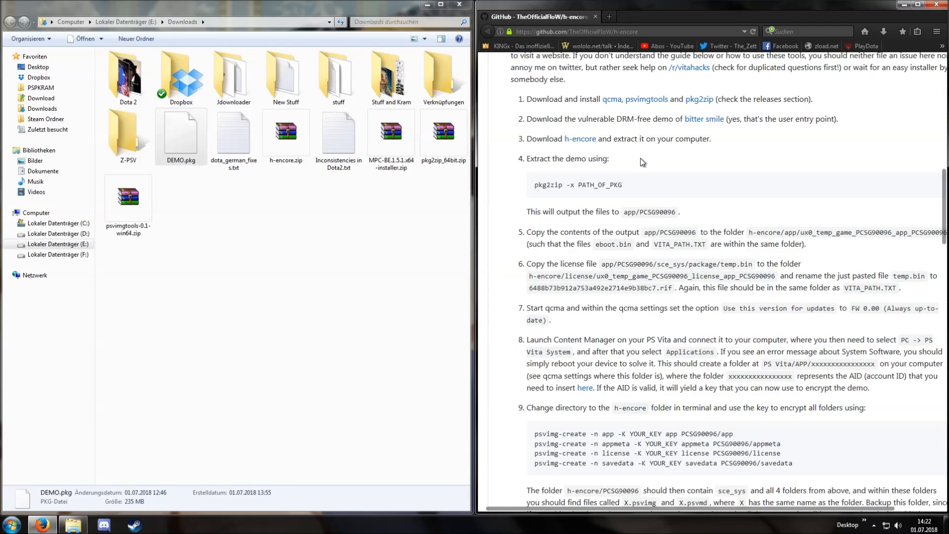
# Step: Gather DEMO.pkg and the three archives in Z-PSV and extract pkg2zip.exe there
pyautogui.click(285, 132)
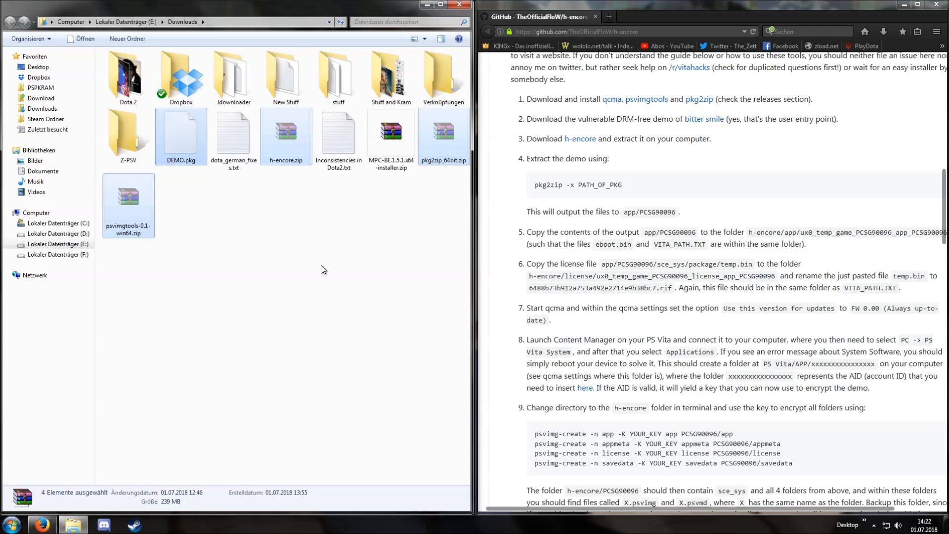
pyautogui.doubleClick(129, 137)
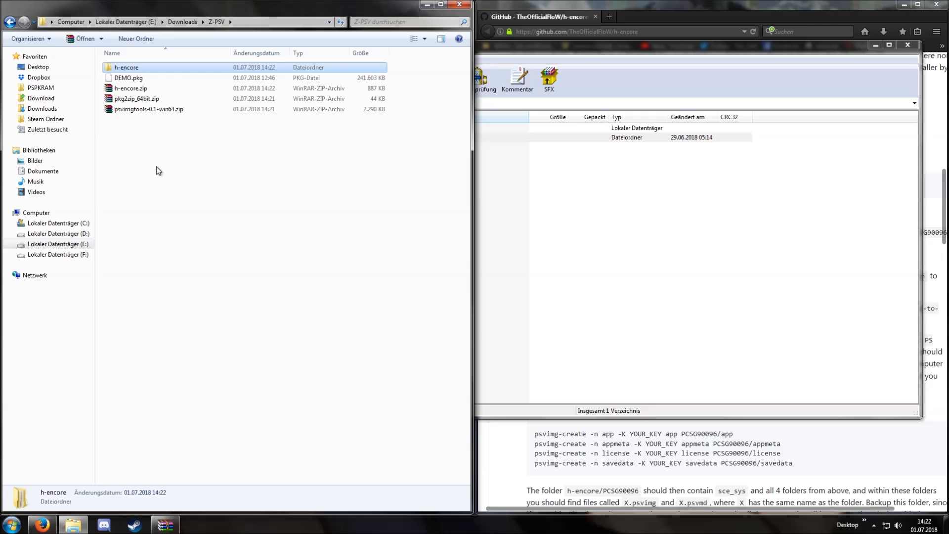
pyautogui.doubleClick(130, 88)
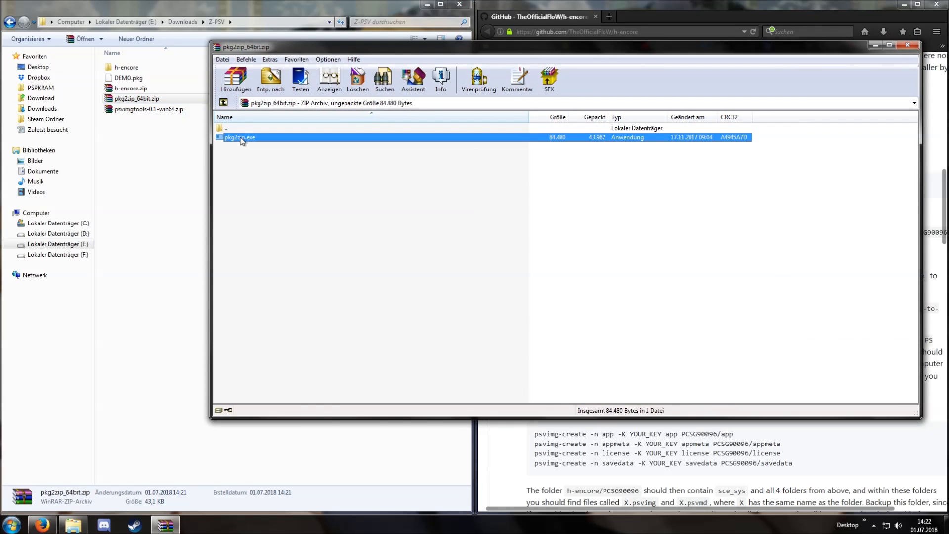
pyautogui.click(908, 44)
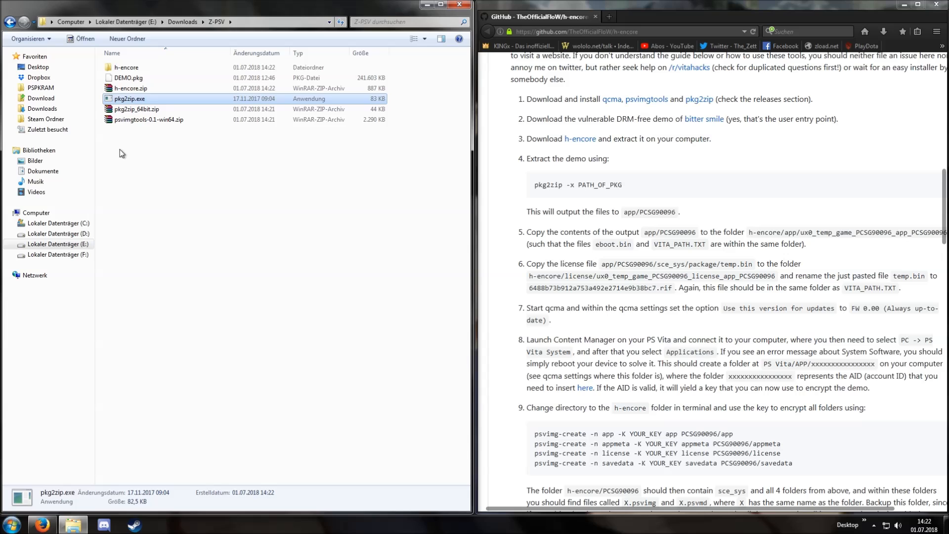
# Step: Extract the psvimgtools executables and DLLs into the Z-PSV folder
pyautogui.doubleClick(149, 119)
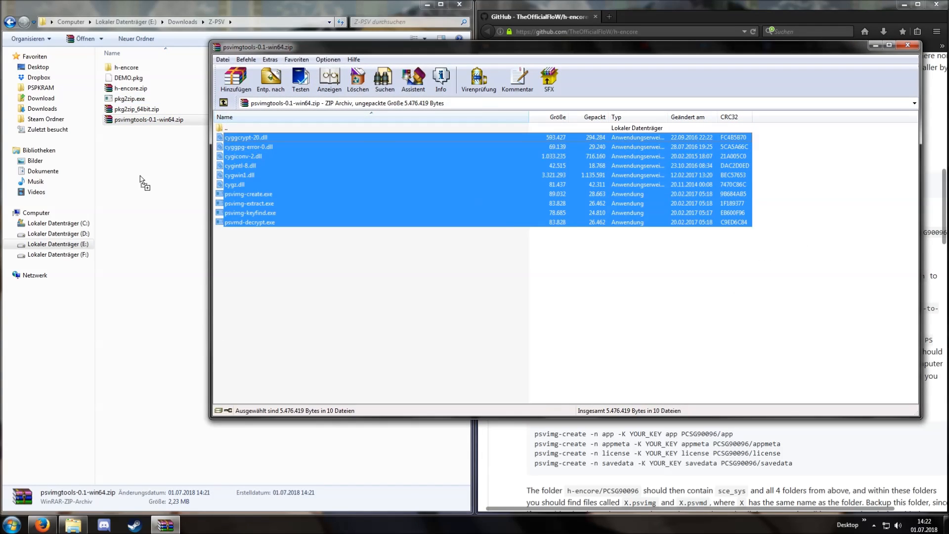
pyautogui.click(907, 44)
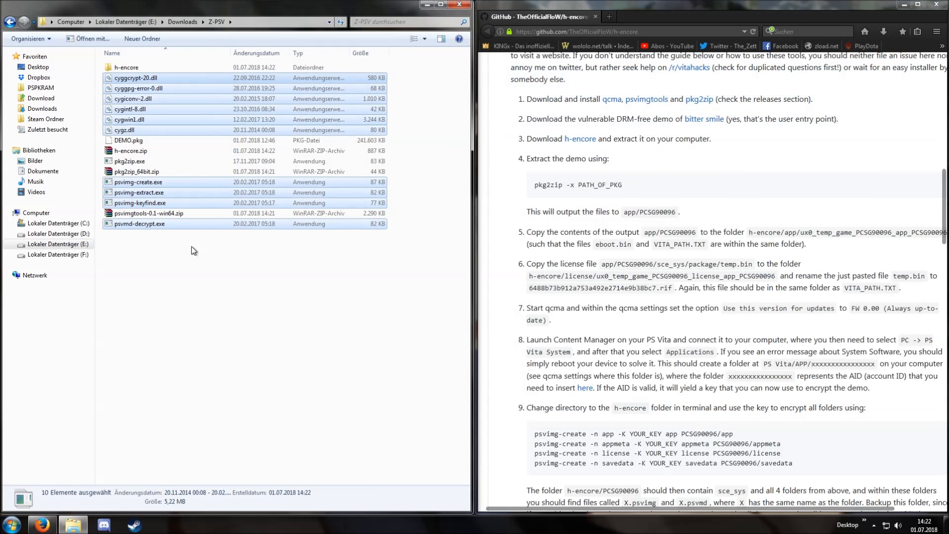
pyautogui.click(191, 250)
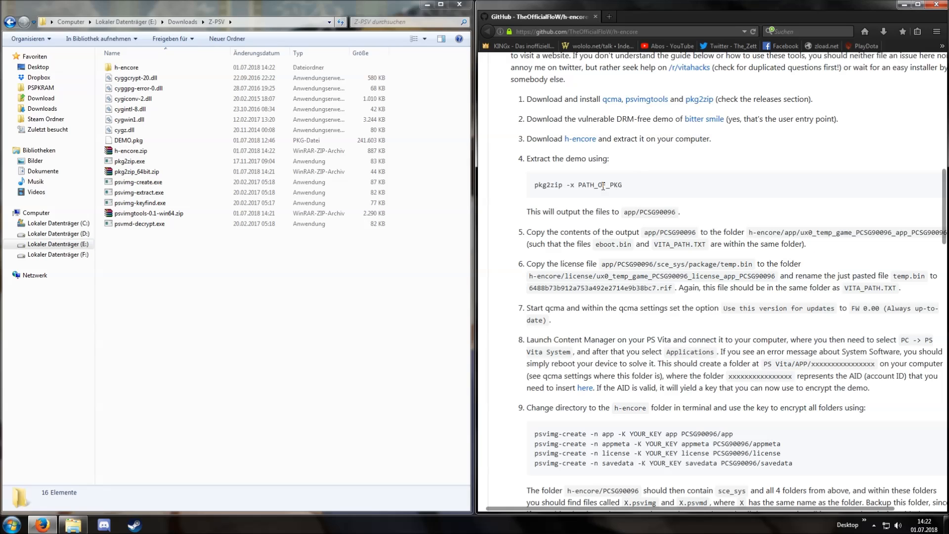
# Step: Run pkg2zip -x DEMO.pkg from a command prompt opened in the Z-PSV folder
pyautogui.scroll(-3)
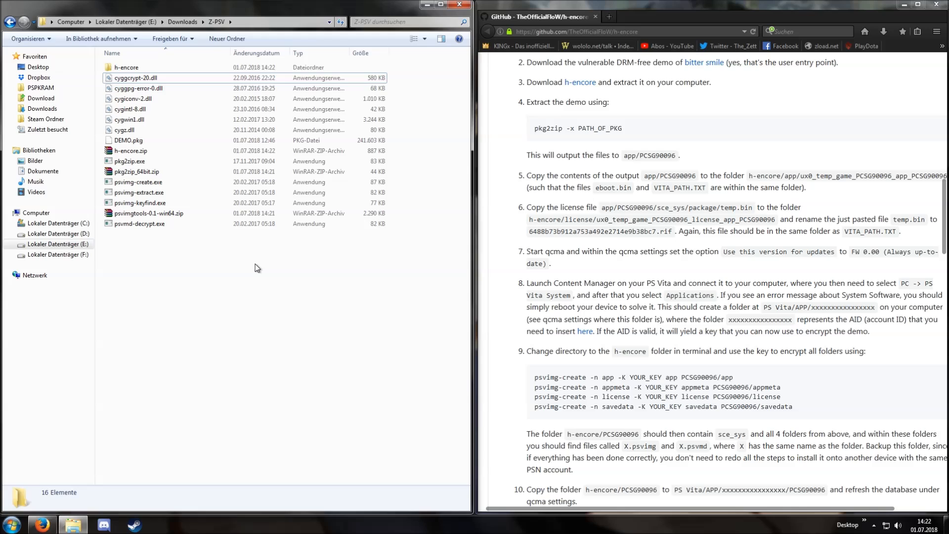
pyautogui.rightClick(255, 268)
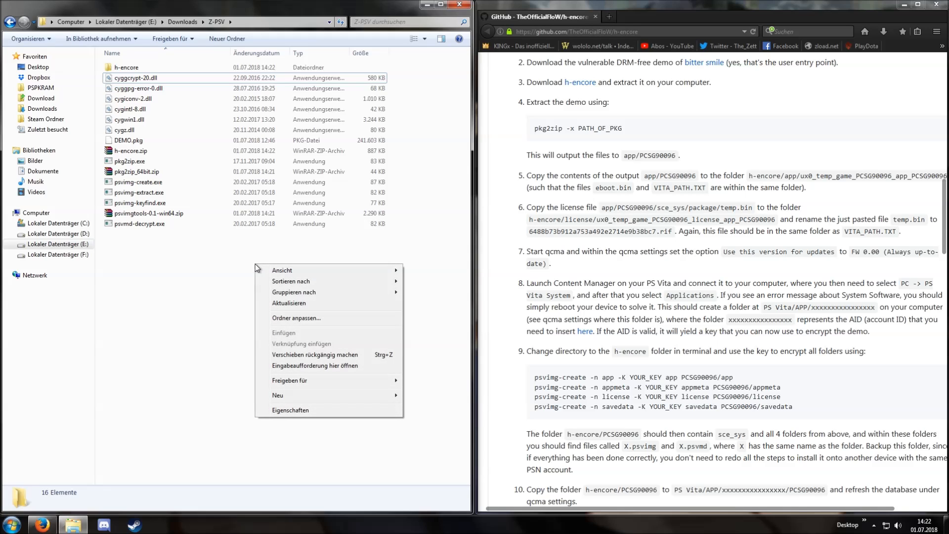
pyautogui.moveTo(320, 369)
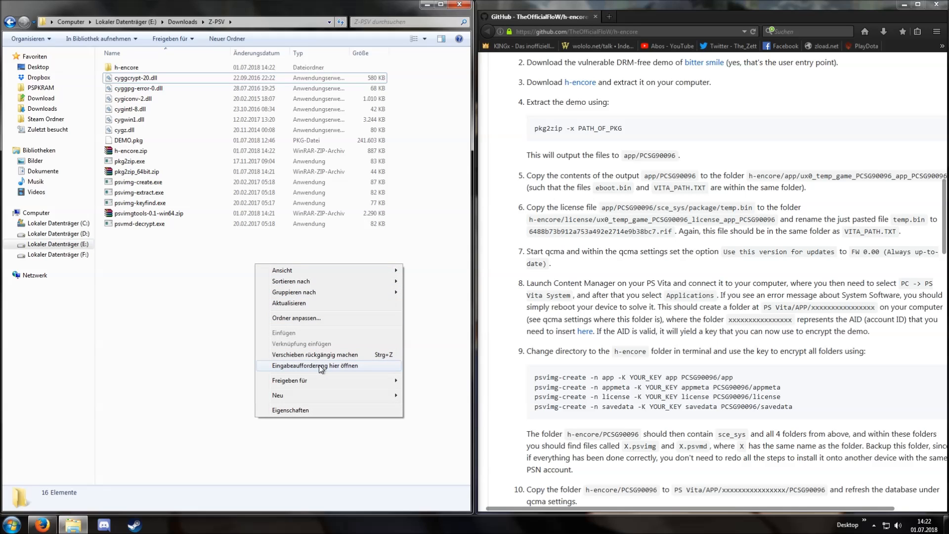
pyautogui.click(314, 365)
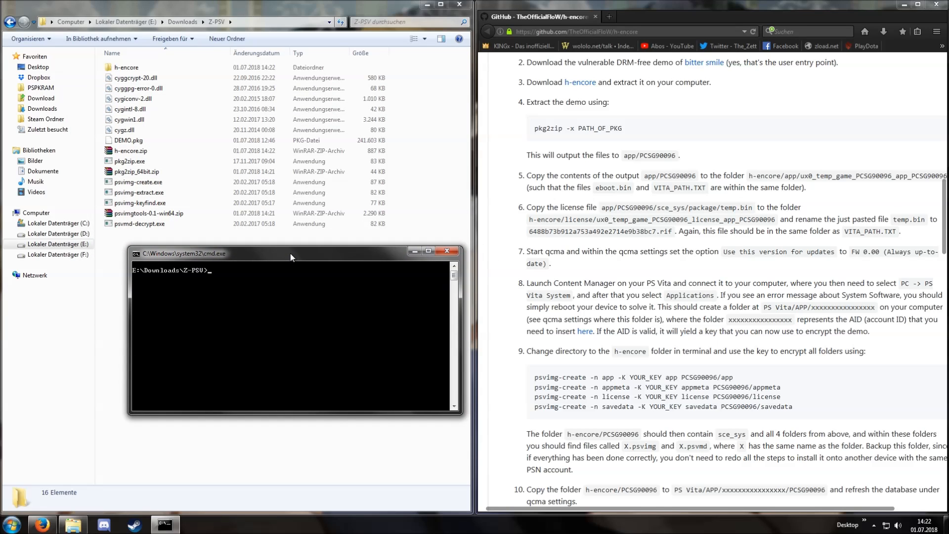
pyautogui.moveTo(266, 280)
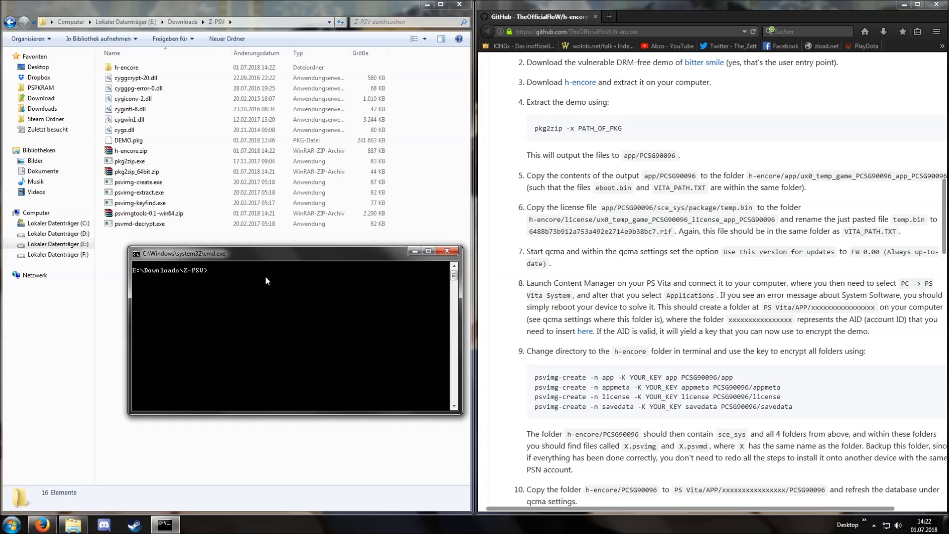
pyautogui.moveTo(272, 285)
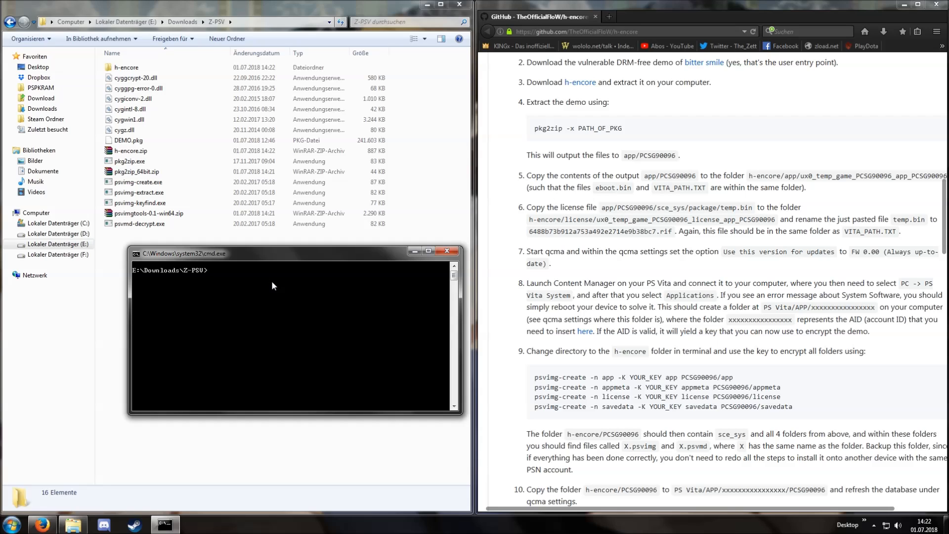
pyautogui.write('p')
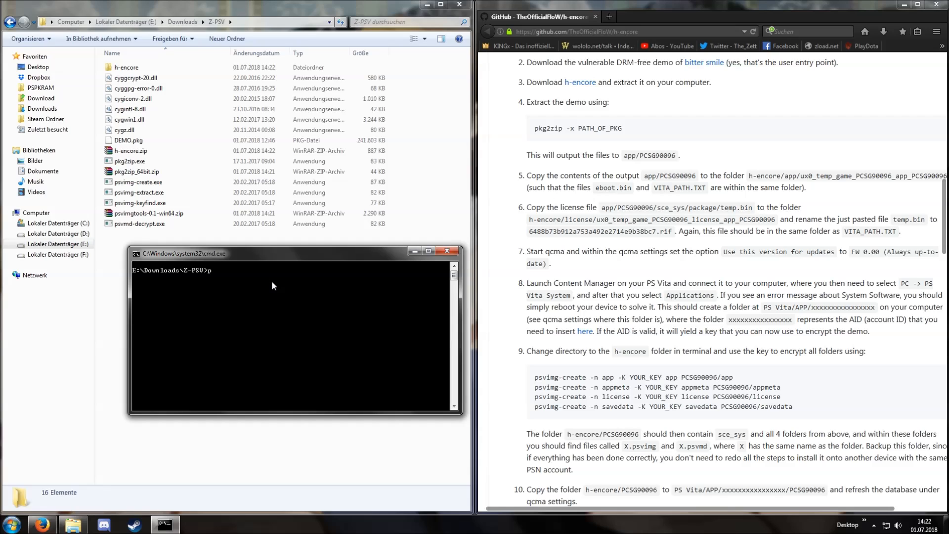
pyautogui.write('pkg2zip')
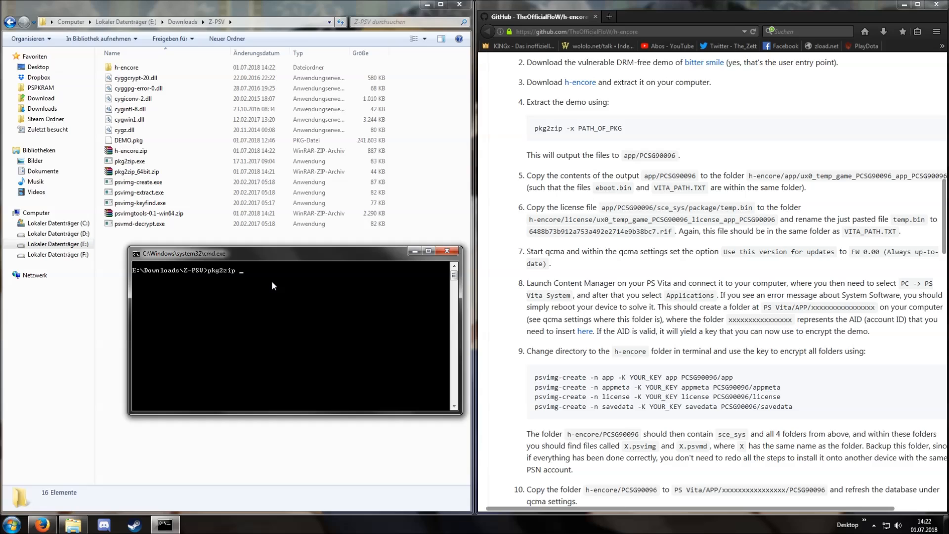
pyautogui.write('-x')
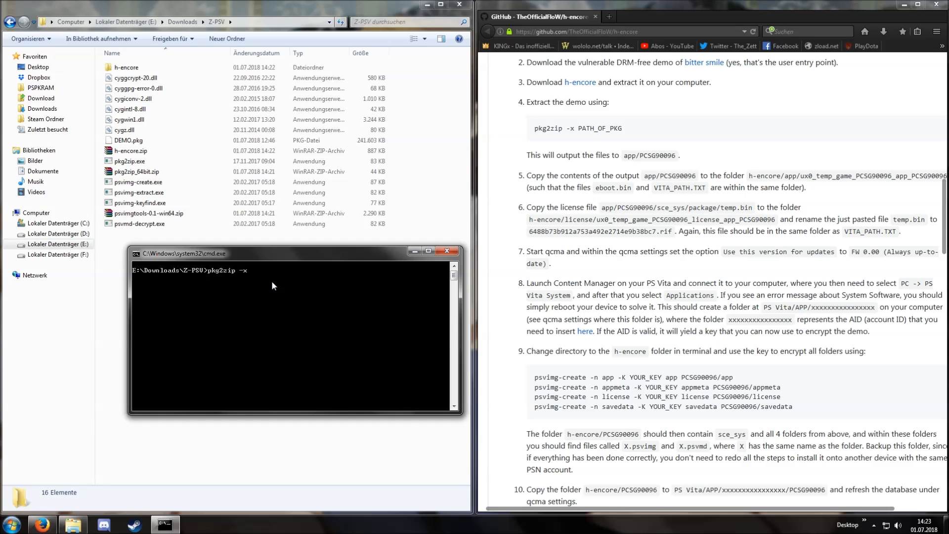
pyautogui.write('DEMO.pk')
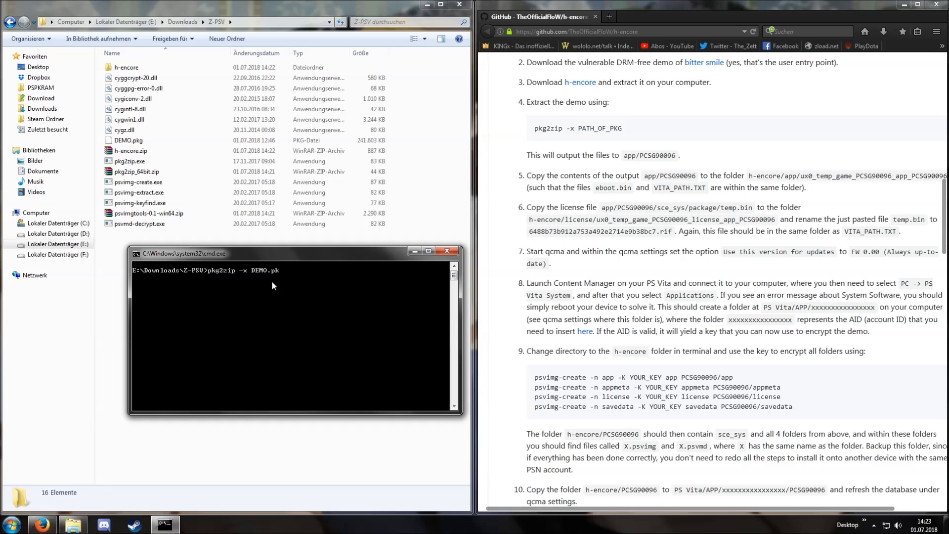
pyautogui.press('Return')
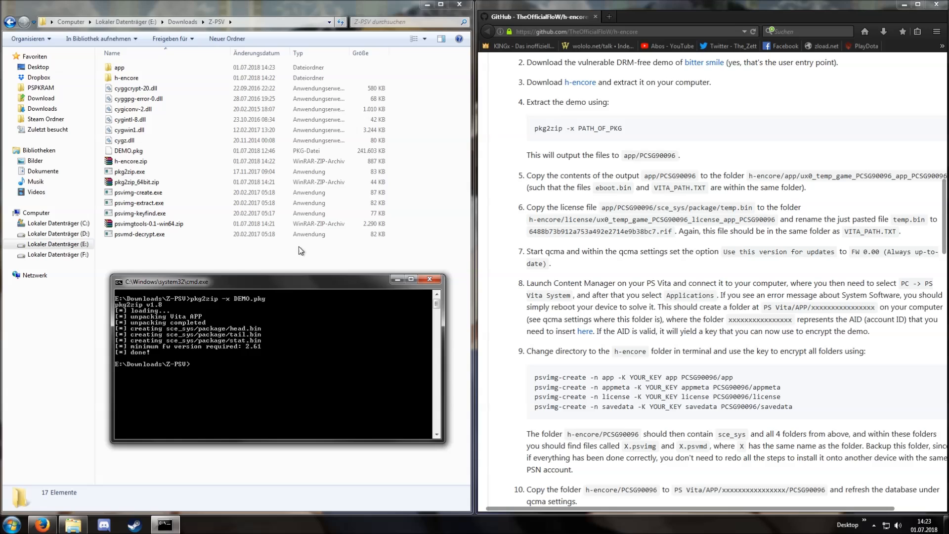
# Step: Paste the demo's app contents into h-encore's temp game folder beside VITA_PATH.TXT
pyautogui.doubleClick(119, 66)
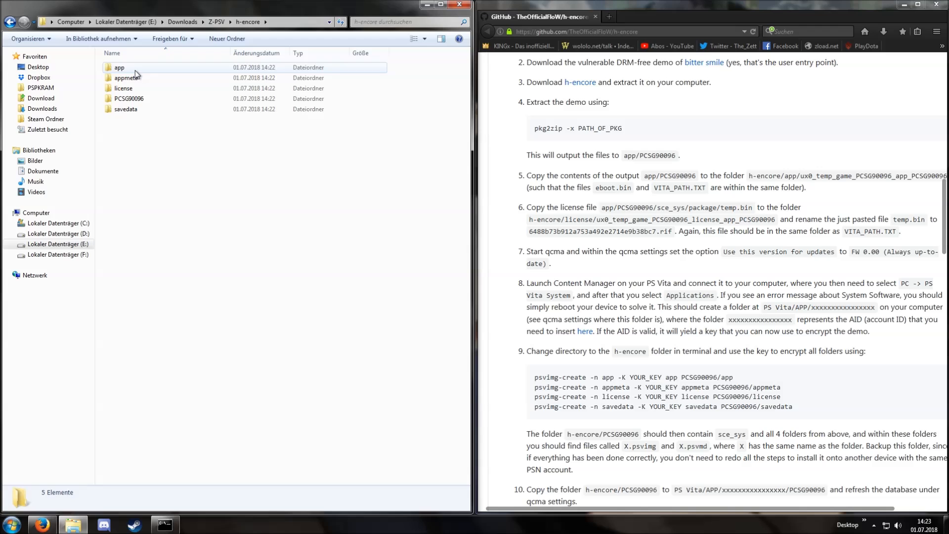
pyautogui.doubleClick(119, 68)
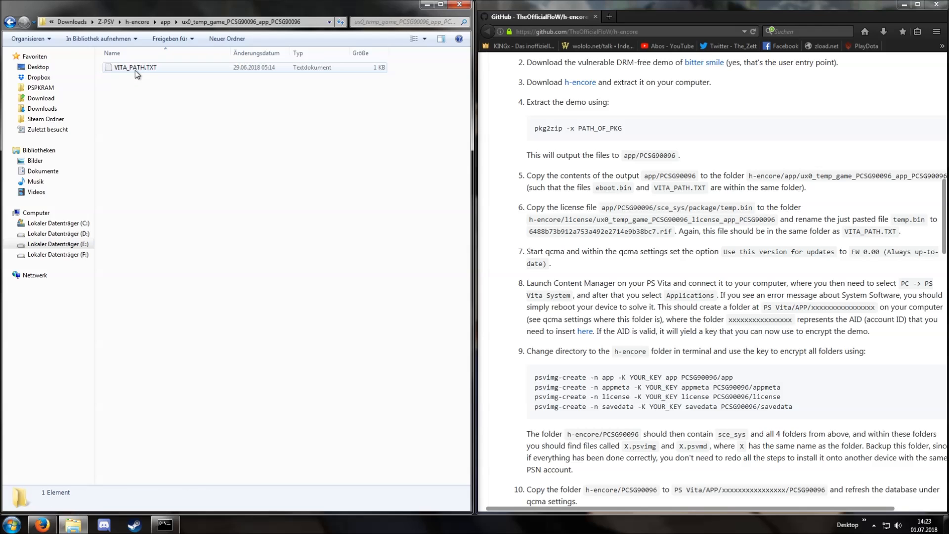
pyautogui.click(147, 112)
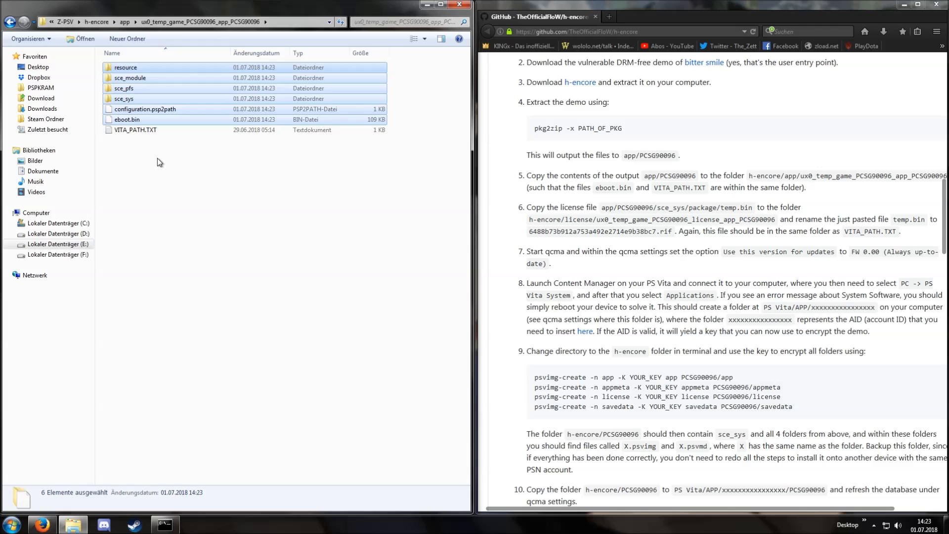
pyautogui.click(157, 161)
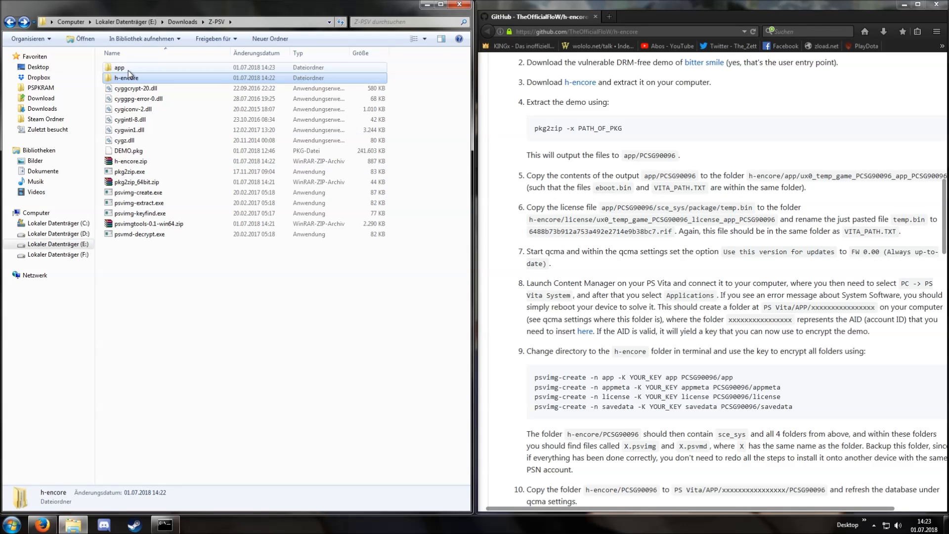
# Step: Copy the license file temp.bin from app/PCSG90096/sce_sys/package
pyautogui.doubleClick(120, 67)
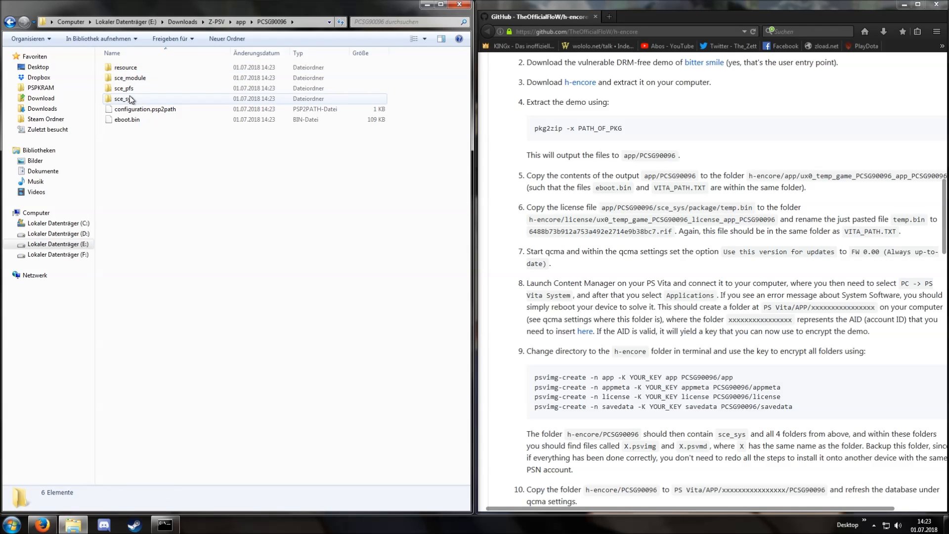
pyautogui.moveTo(129, 99)
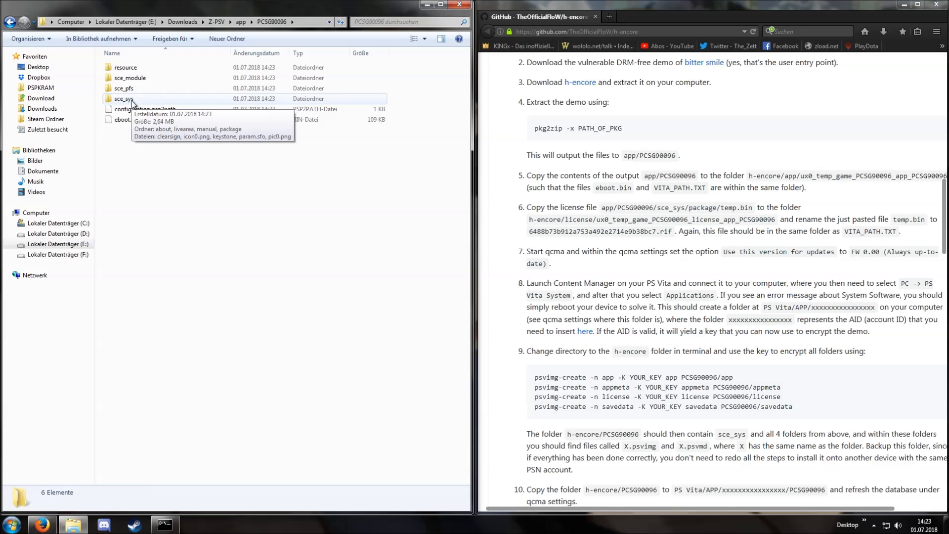
pyautogui.doubleClick(124, 98)
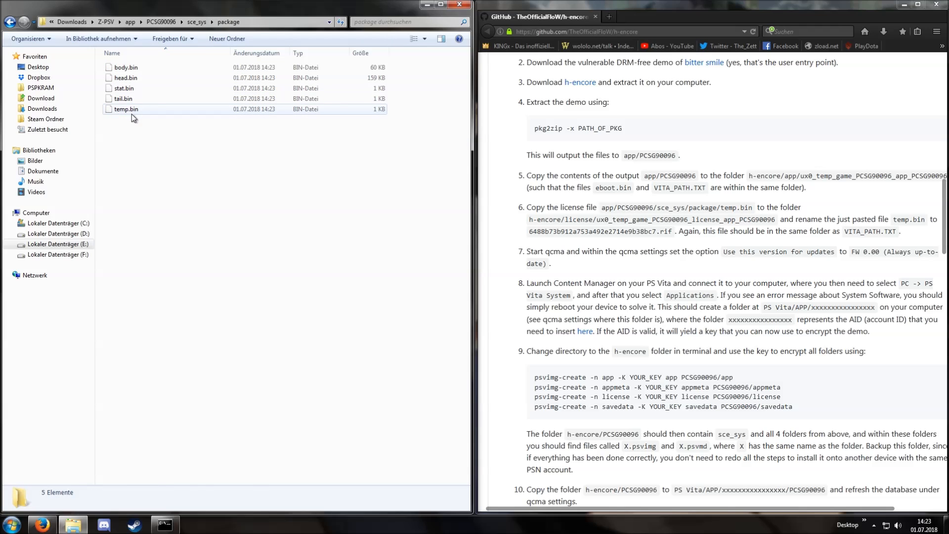
pyautogui.click(125, 109)
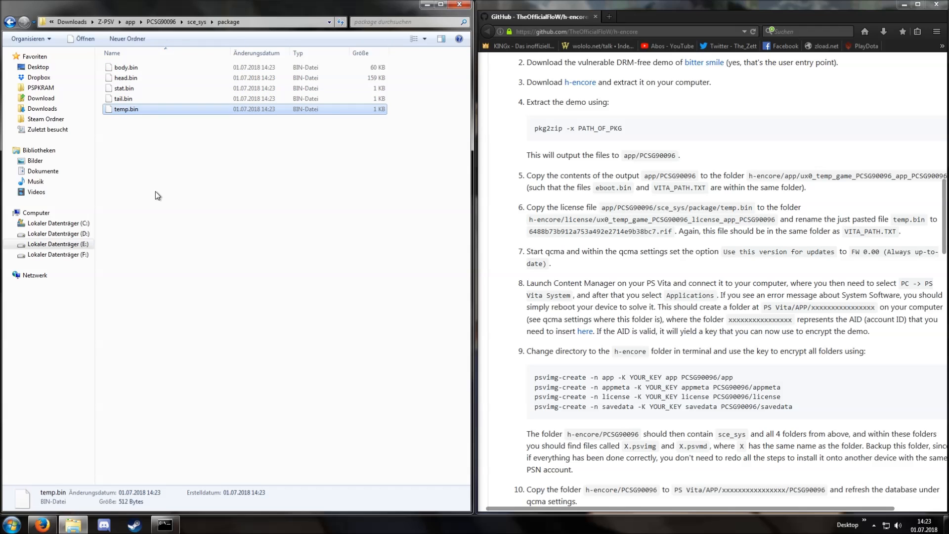
pyautogui.click(107, 22)
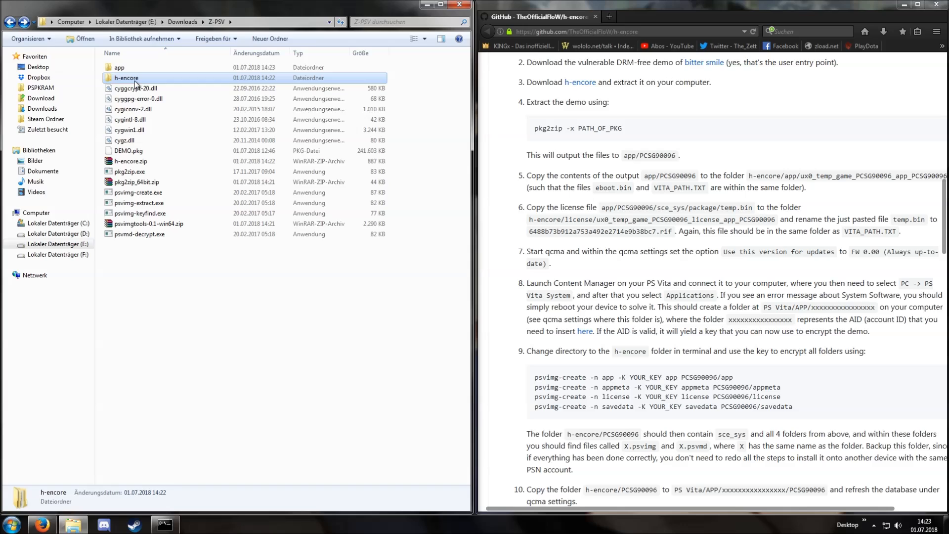
# Step: Paste temp.bin into h-encore's ux0_temp_game_PCSG90096_license_app_PCSG90096 folder and rename it 6488b73b912a753a492e2714e9b38bc7.rif
pyautogui.doubleClick(126, 77)
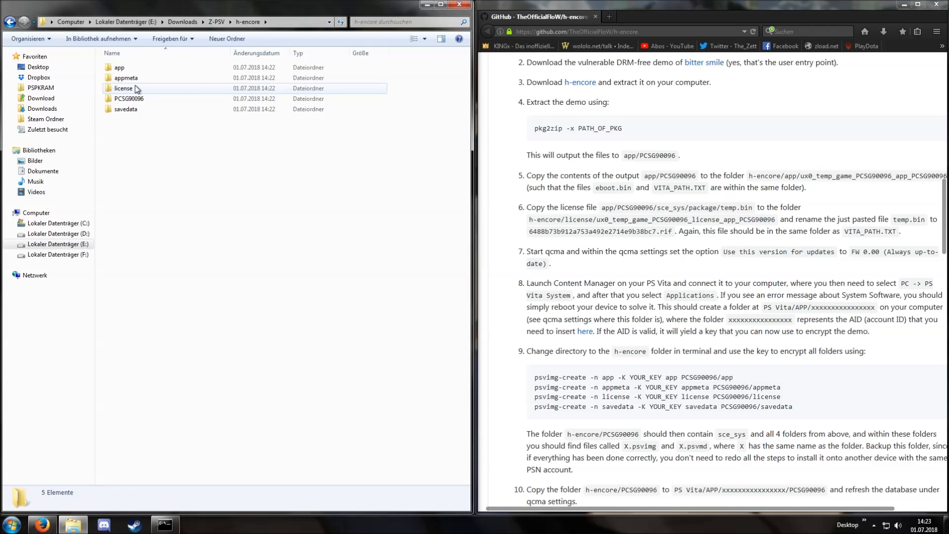
pyautogui.doubleClick(123, 88)
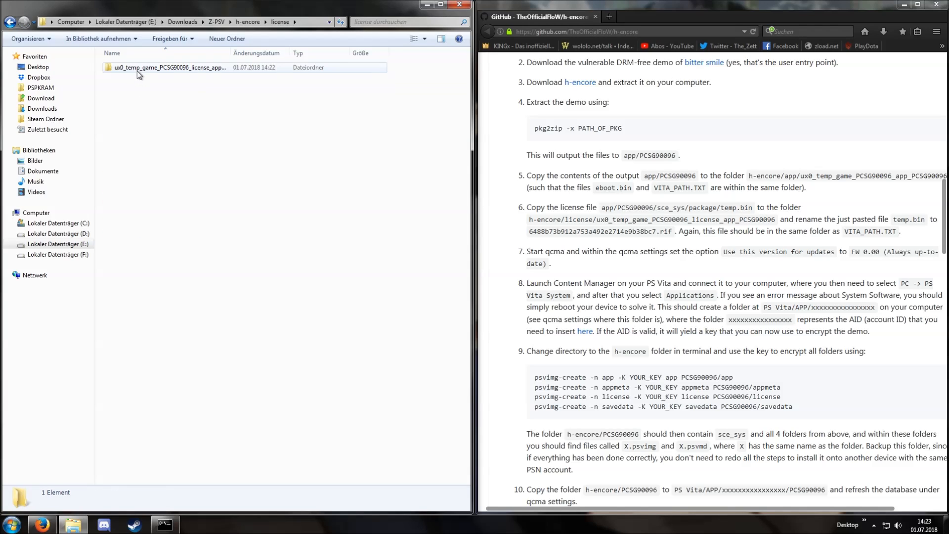
pyautogui.doubleClick(168, 68)
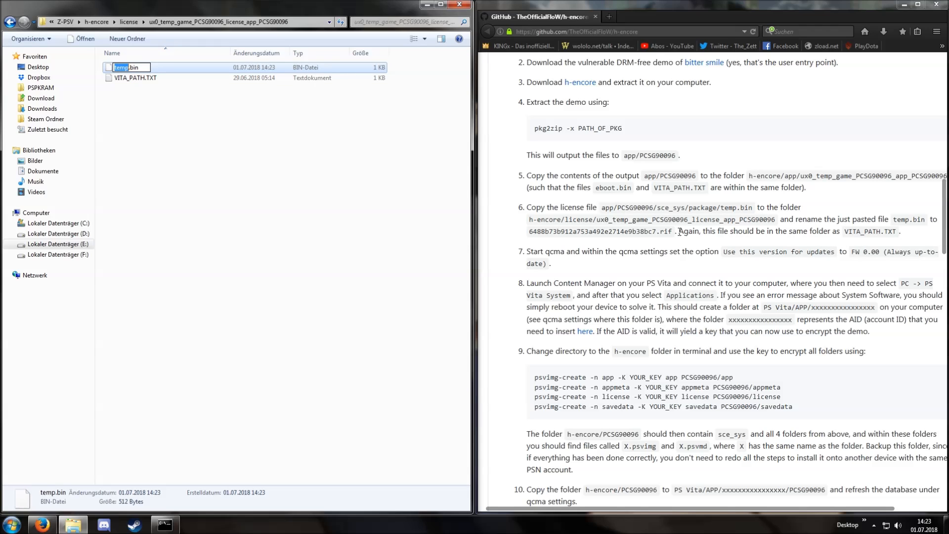
pyautogui.click(193, 124)
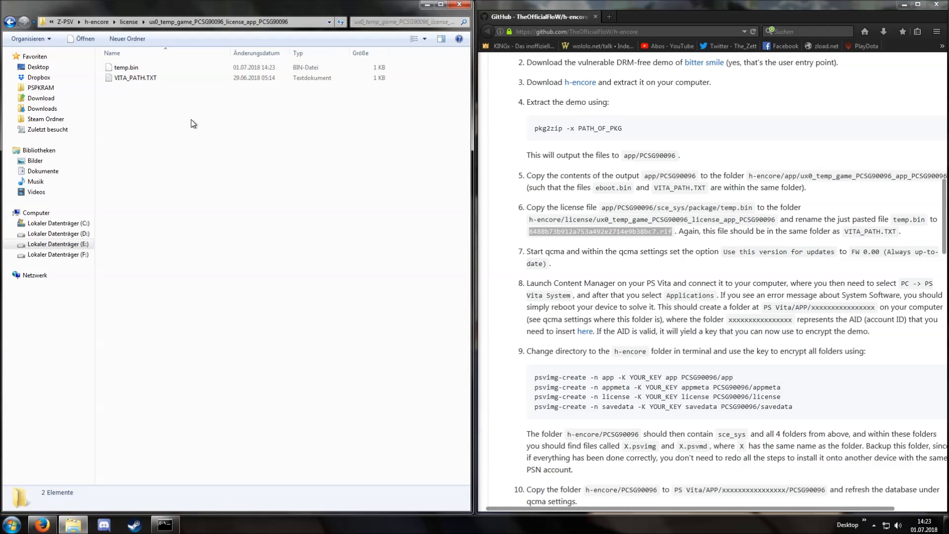
pyautogui.press('Return')
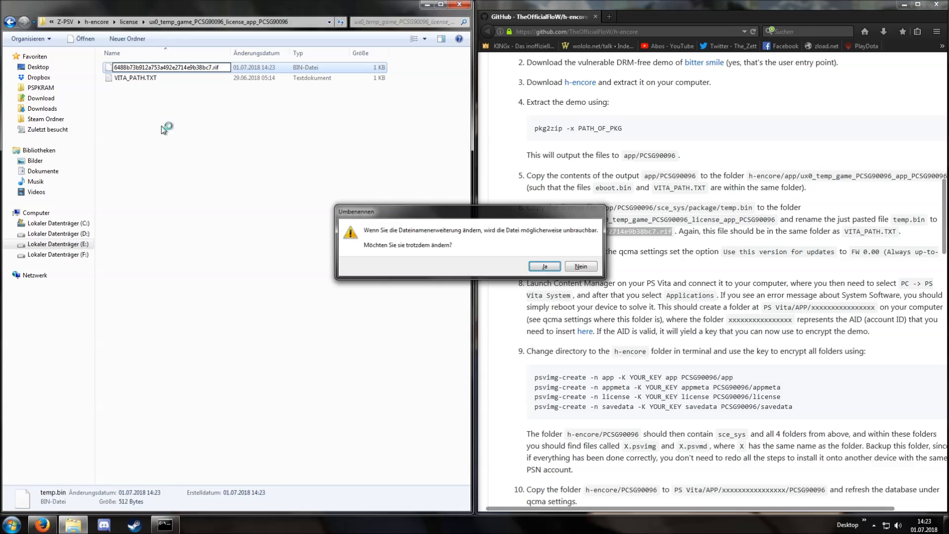
# Step: Accept the extension change so the license file becomes a .rif
pyautogui.click(543, 266)
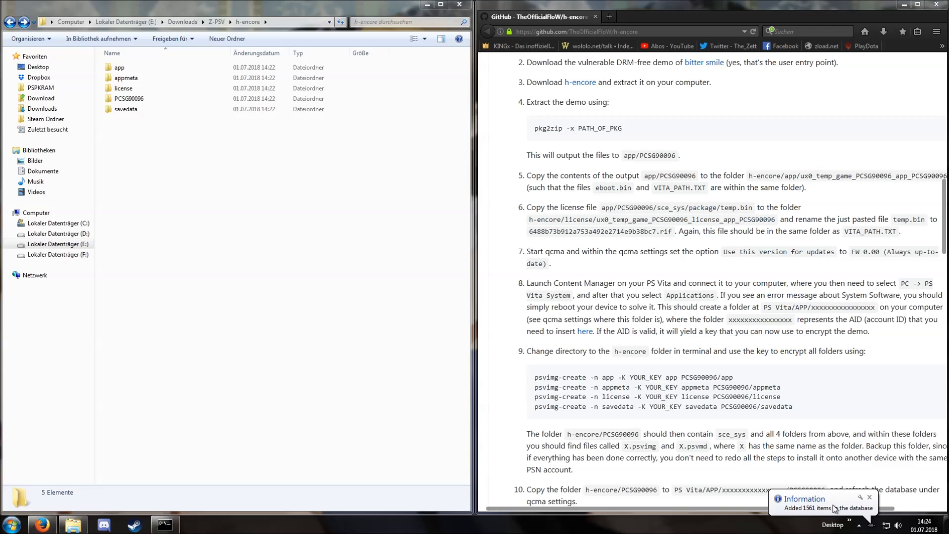
pyautogui.moveTo(838, 497)
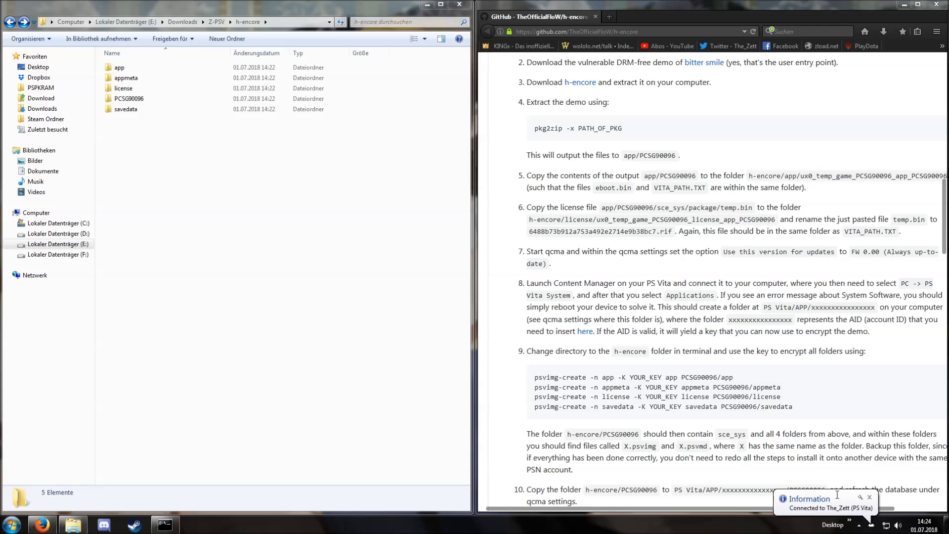
pyautogui.moveTo(870, 407)
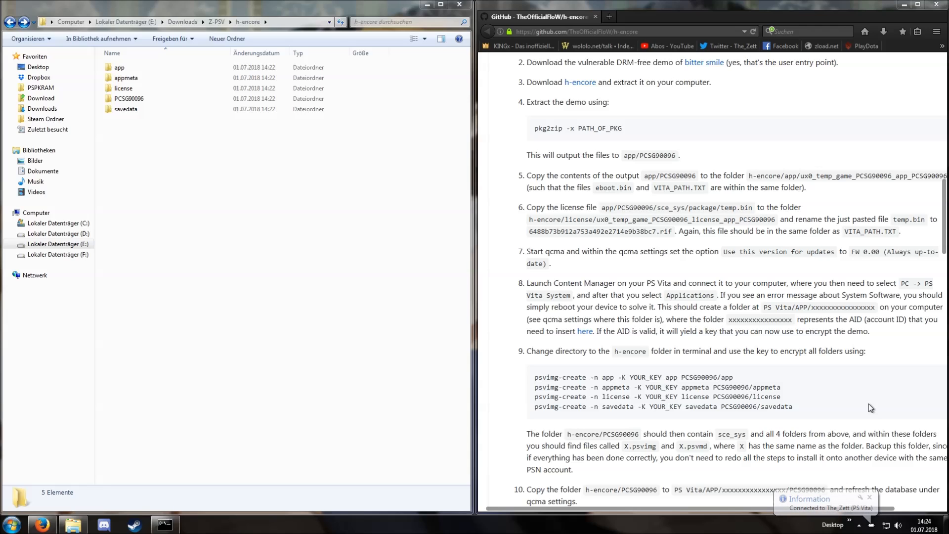
pyautogui.moveTo(870, 499)
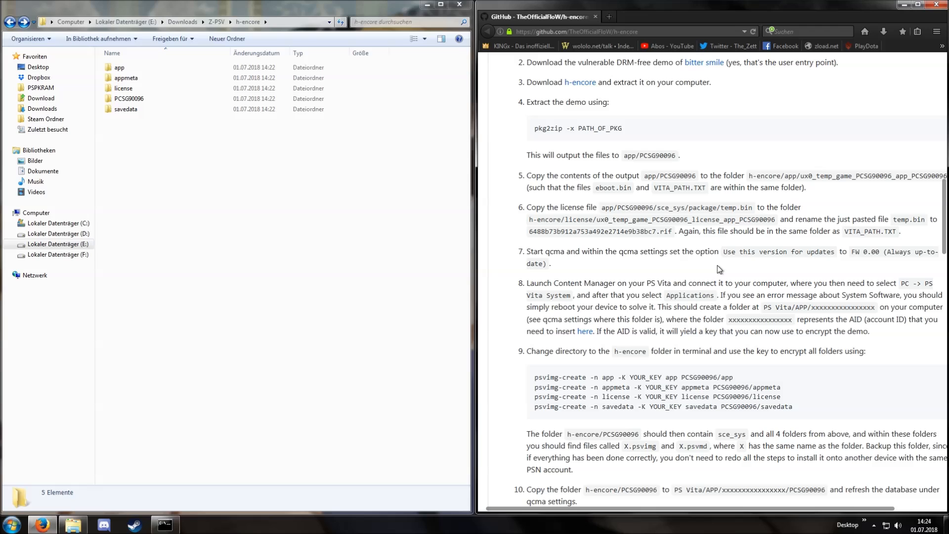
pyautogui.click(43, 171)
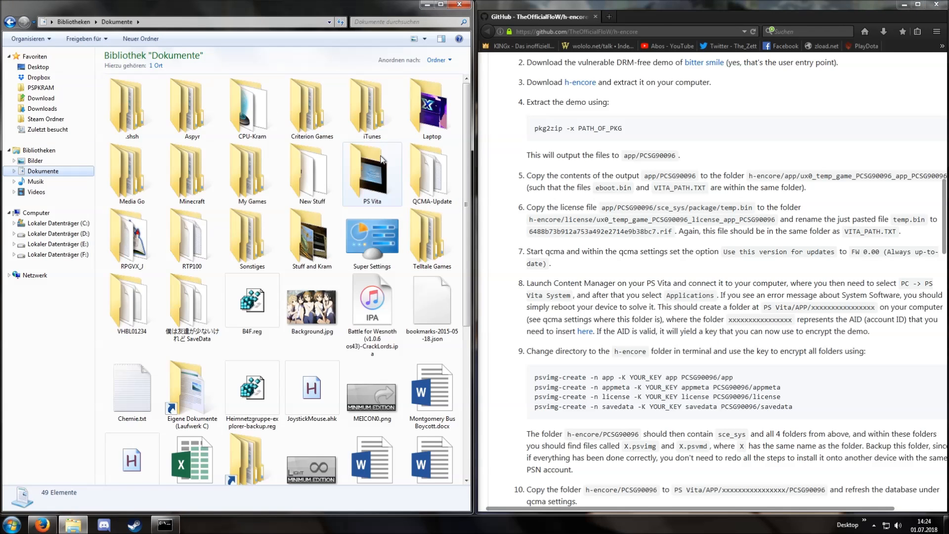
pyautogui.doubleClick(372, 172)
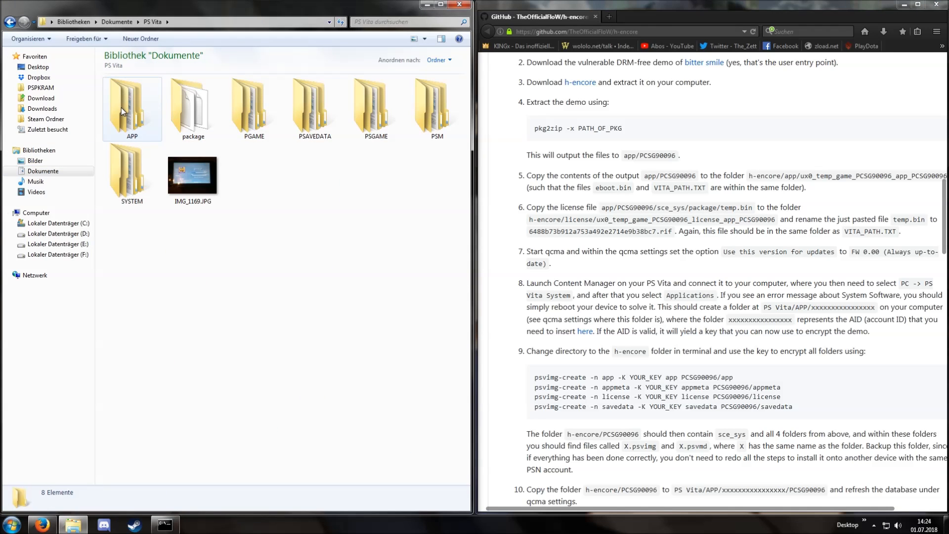
pyautogui.doubleClick(132, 106)
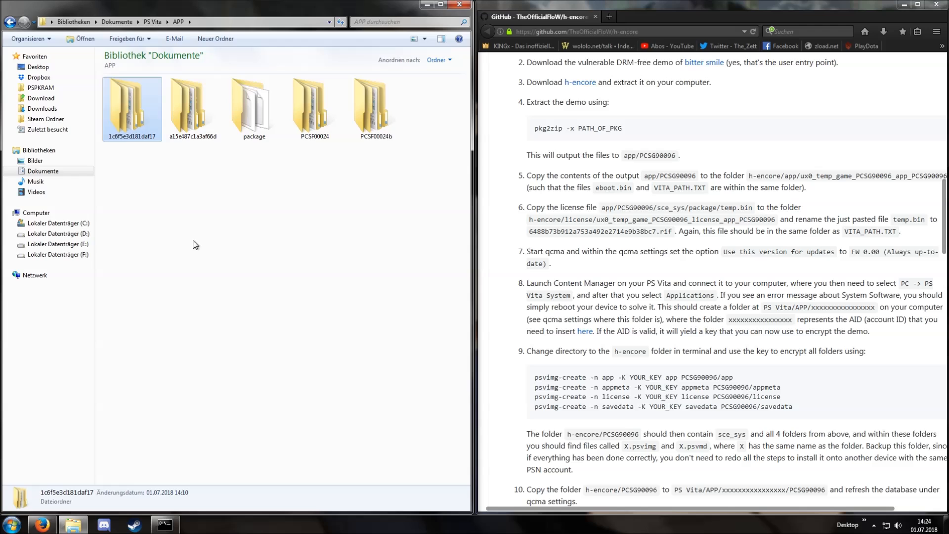
pyautogui.doubleClick(131, 102)
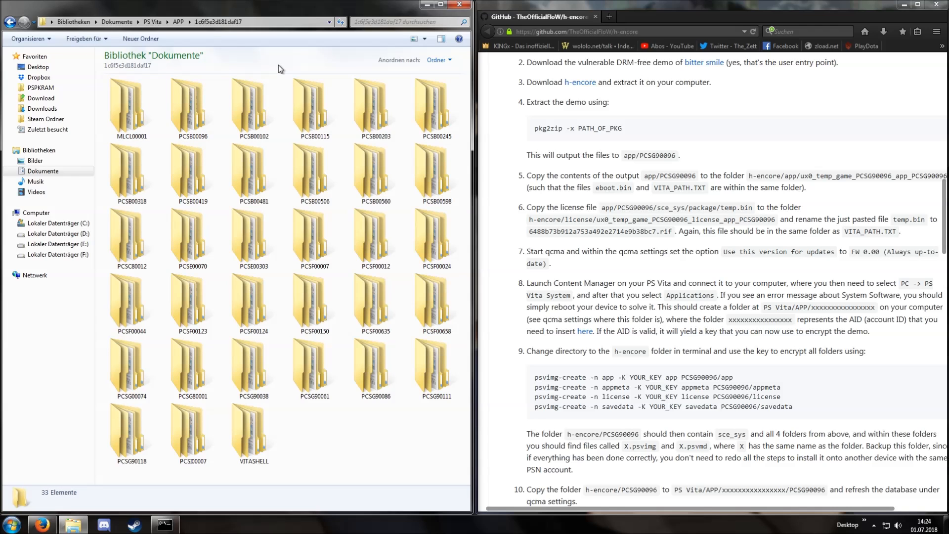
pyautogui.click(252, 433)
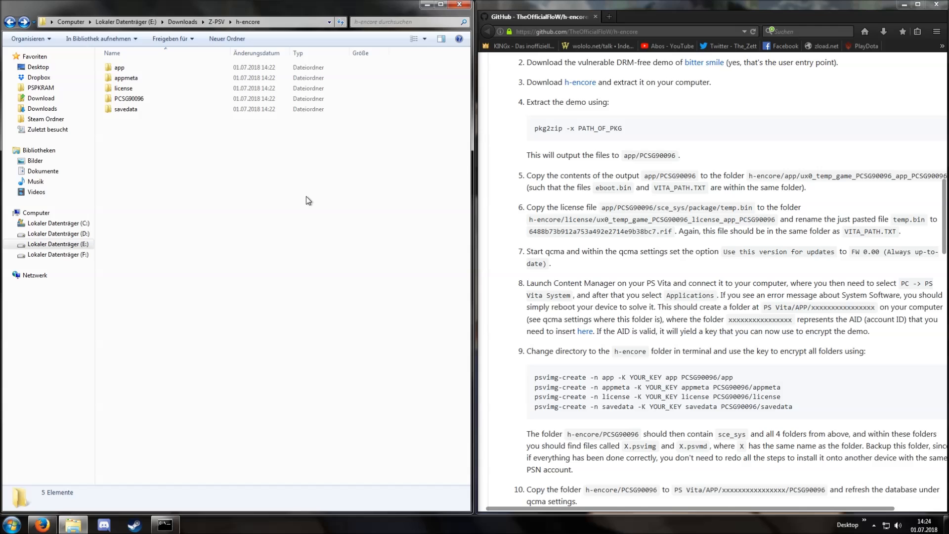
pyautogui.moveTo(811, 172)
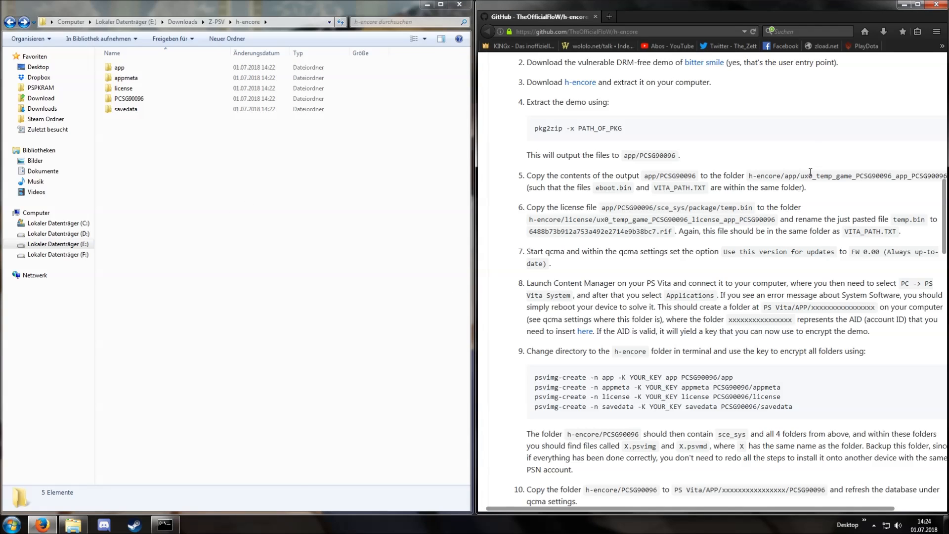
pyautogui.moveTo(584, 332)
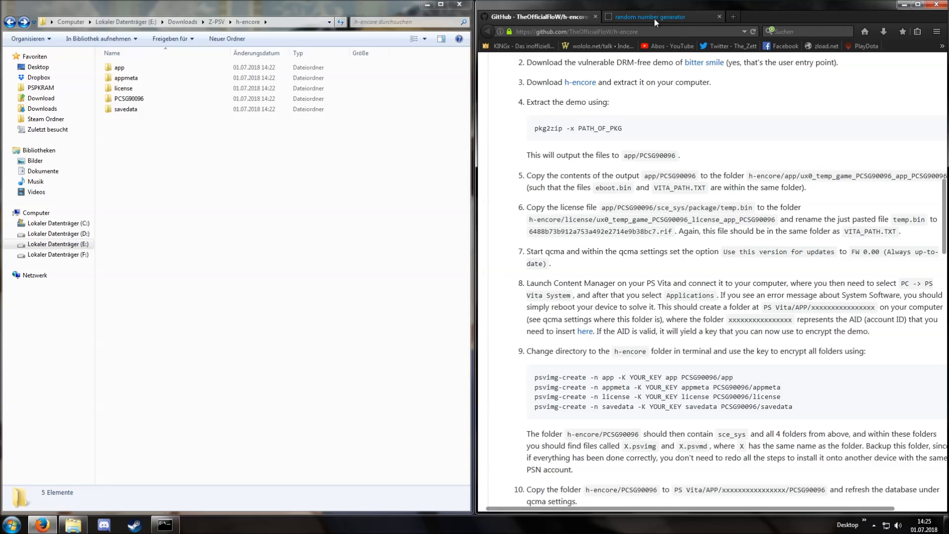
pyautogui.click(662, 17)
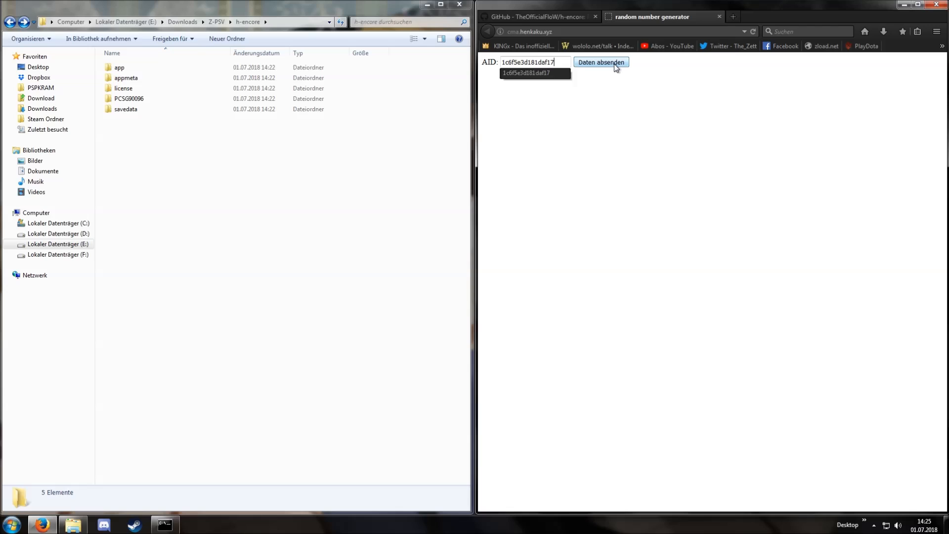
pyautogui.click(600, 61)
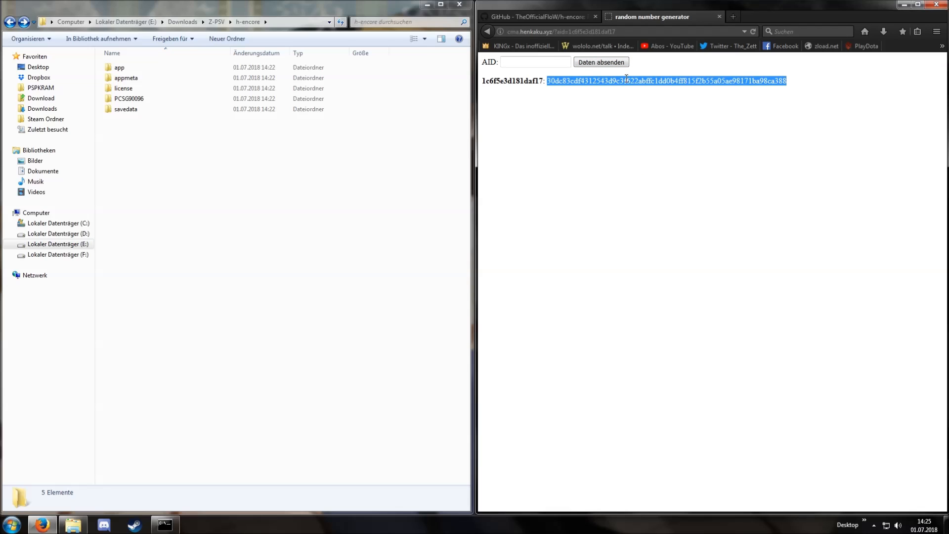
pyautogui.click(537, 17)
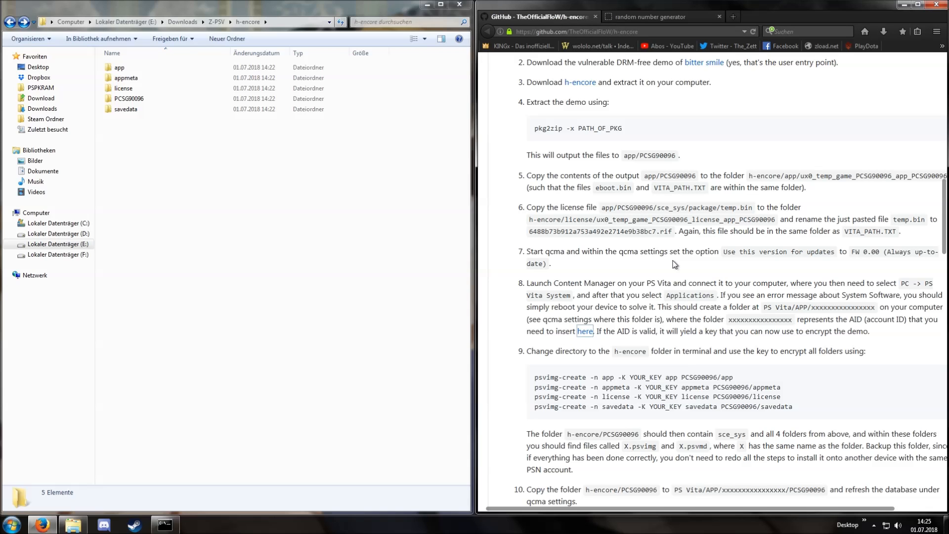
pyautogui.scroll(-3)
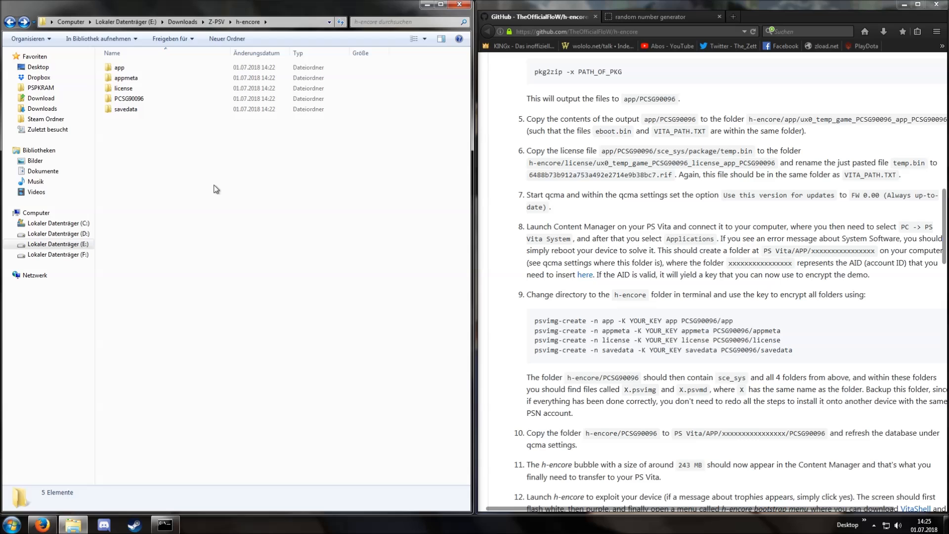
# Step: Save the generated key as z-id-key.txt in Z-PSV, check it and close Notepad
pyautogui.click(216, 22)
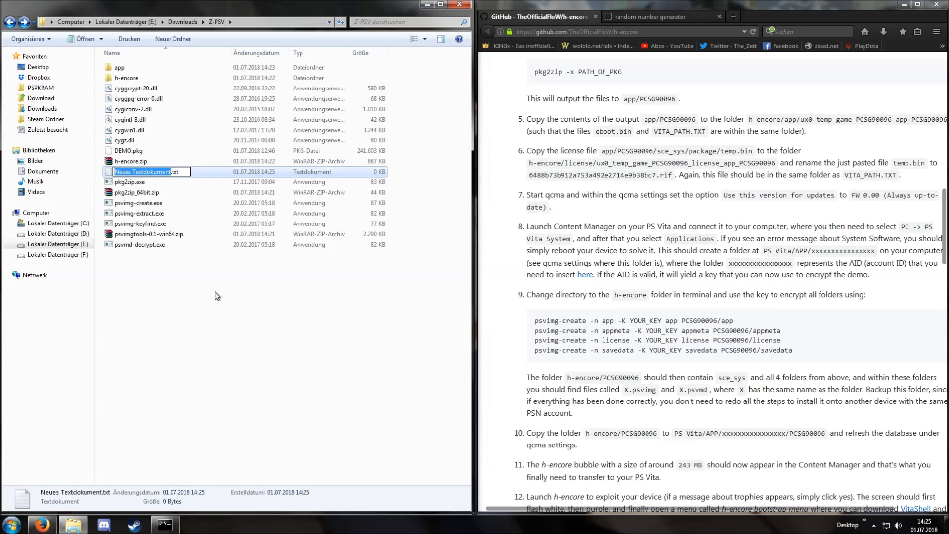
pyautogui.write('z-id-.txt')
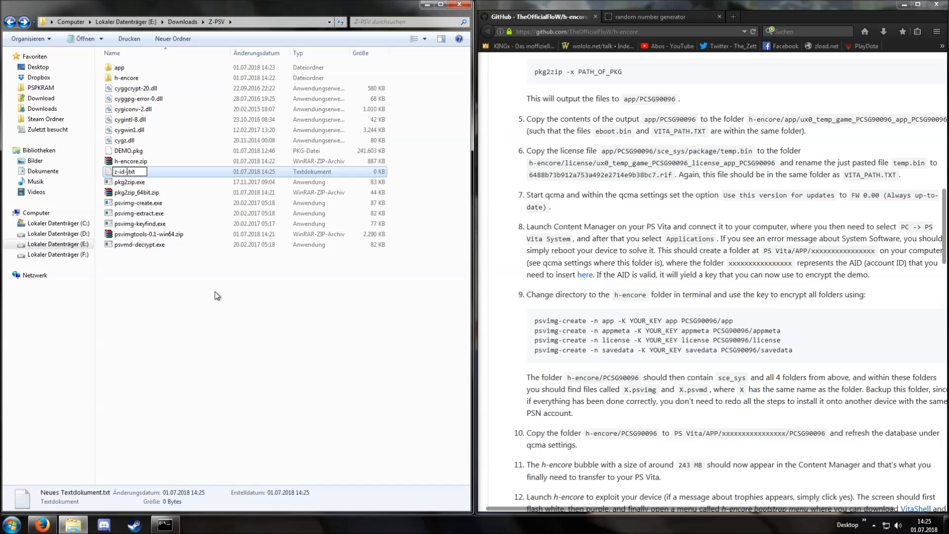
pyautogui.doubleClick(126, 171)
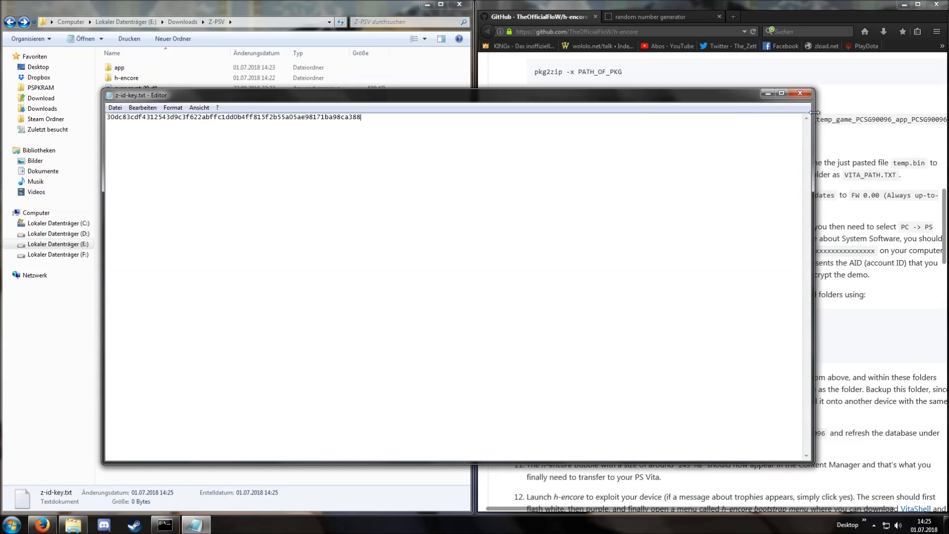
pyautogui.click(800, 93)
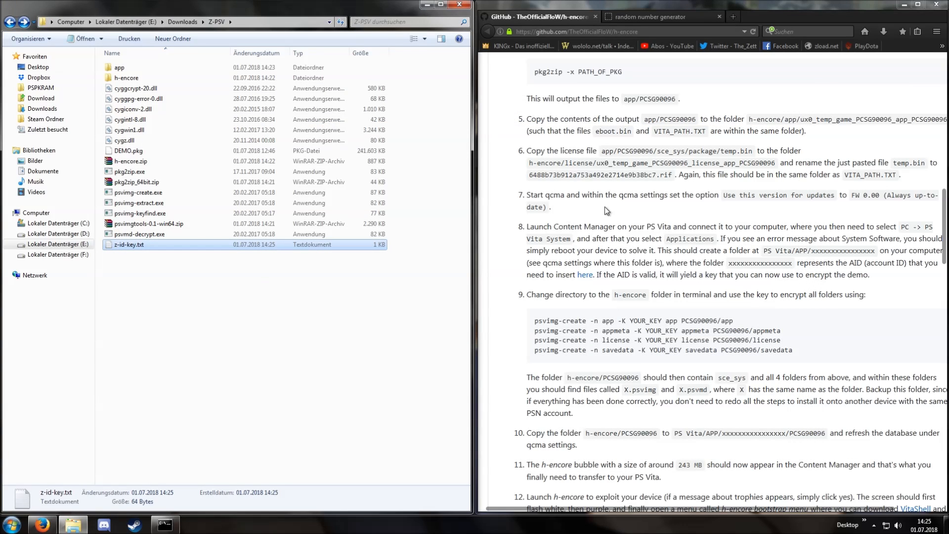
# Step: Scroll the guide to step 9 and clear the file selection in Z-PSV
pyautogui.scroll(-3)
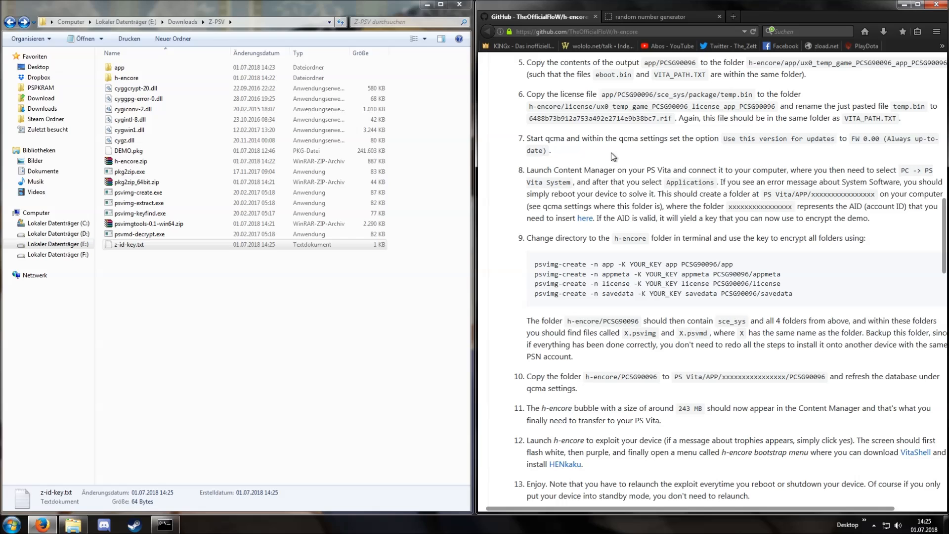
pyautogui.moveTo(661, 136)
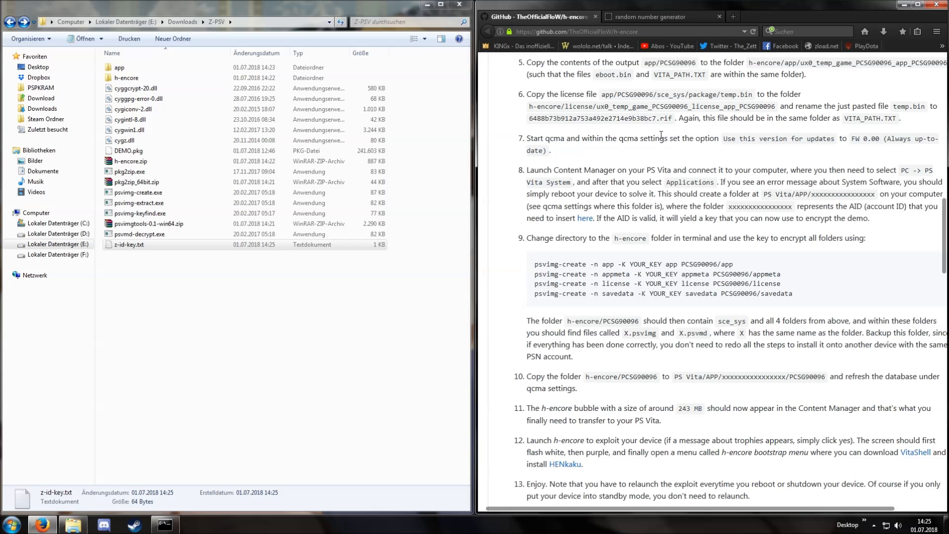
pyautogui.scroll(-3)
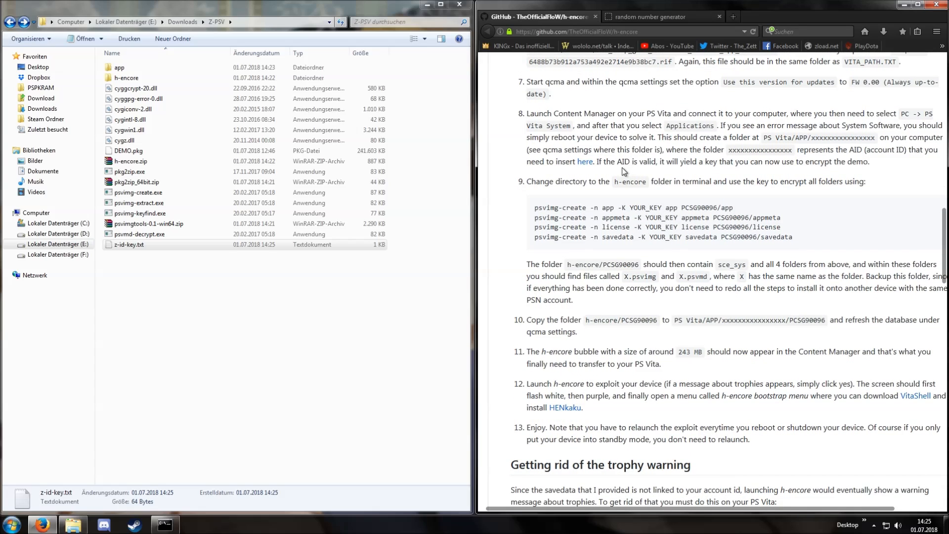
pyautogui.click(201, 310)
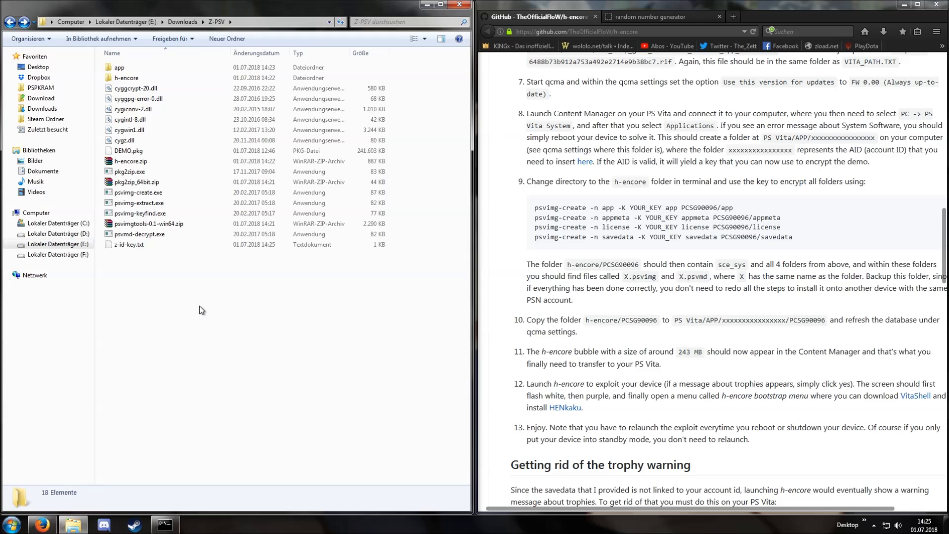
# Step: Copy the cyg DLLs, pkg2zip.exe, psvimg tools and z-id-key.txt into the h-encore folder
pyautogui.click(136, 88)
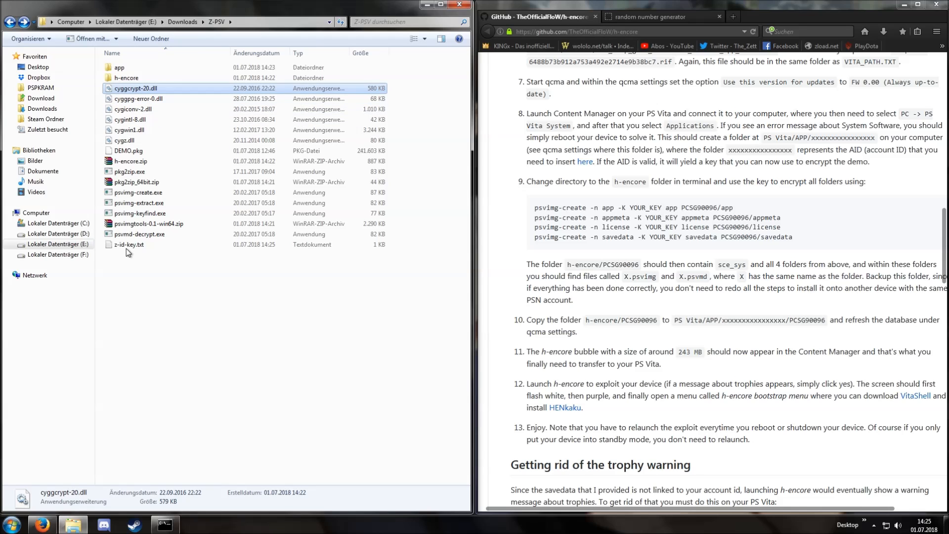
pyautogui.press('ctrl+a')
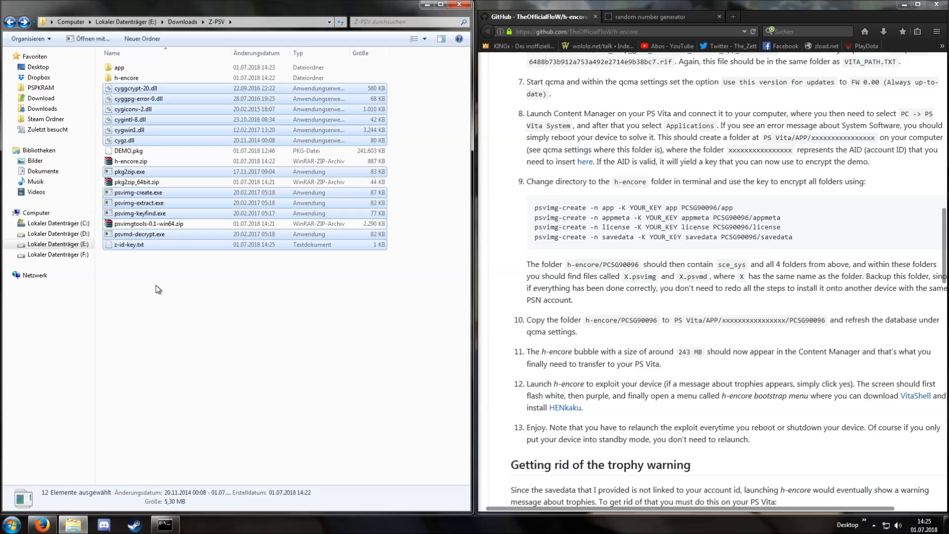
pyautogui.doubleClick(127, 77)
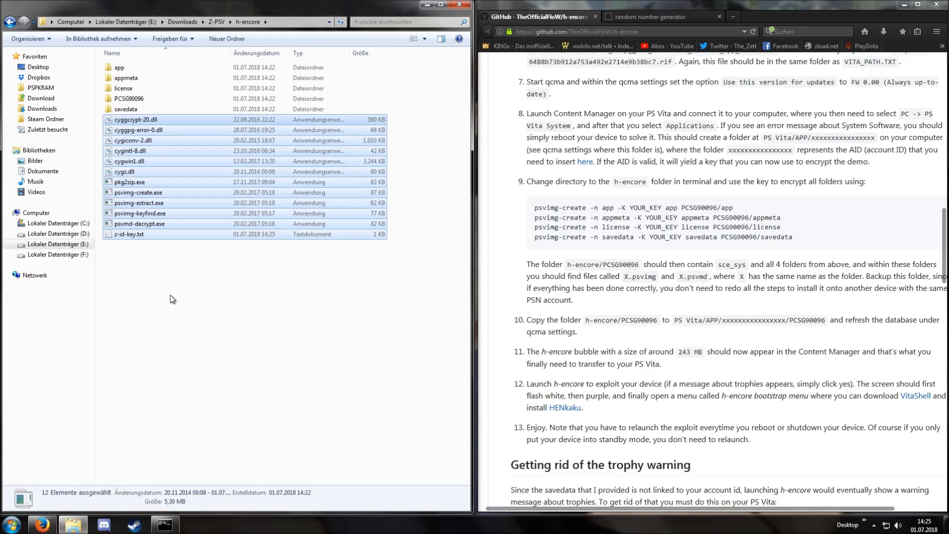
# Step: Start a prompt in h-encore with the command psvimg-create -n app -K
pyautogui.click(176, 295)
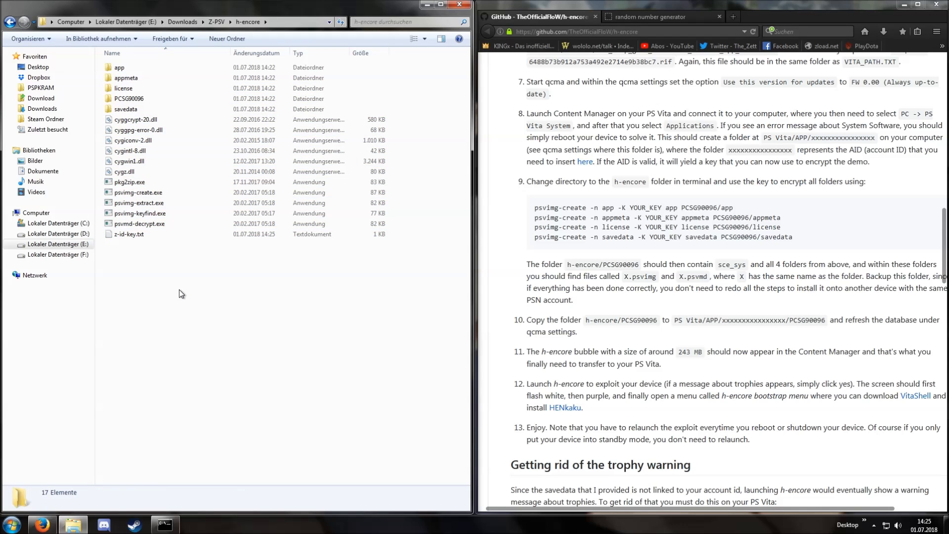
pyautogui.moveTo(219, 276)
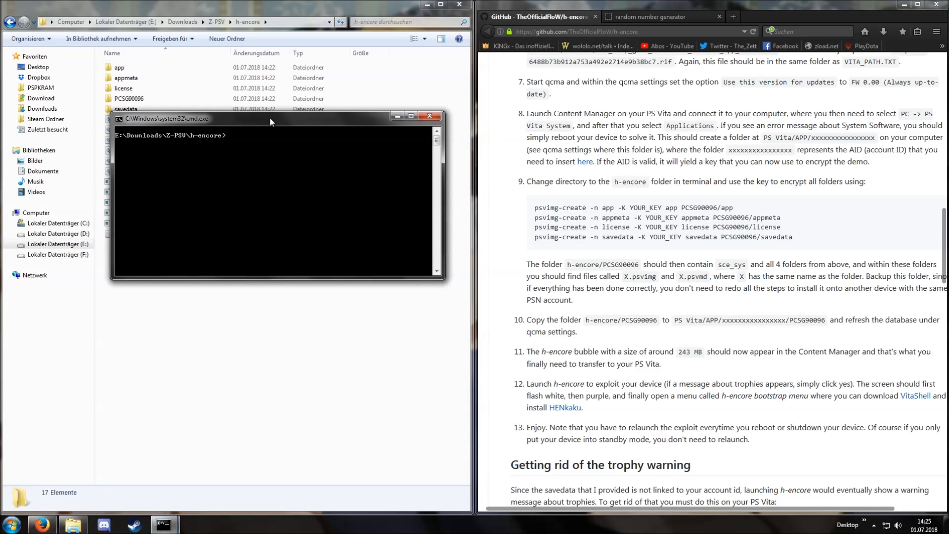
pyautogui.moveTo(269, 118); pyautogui.dragTo(288, 268)
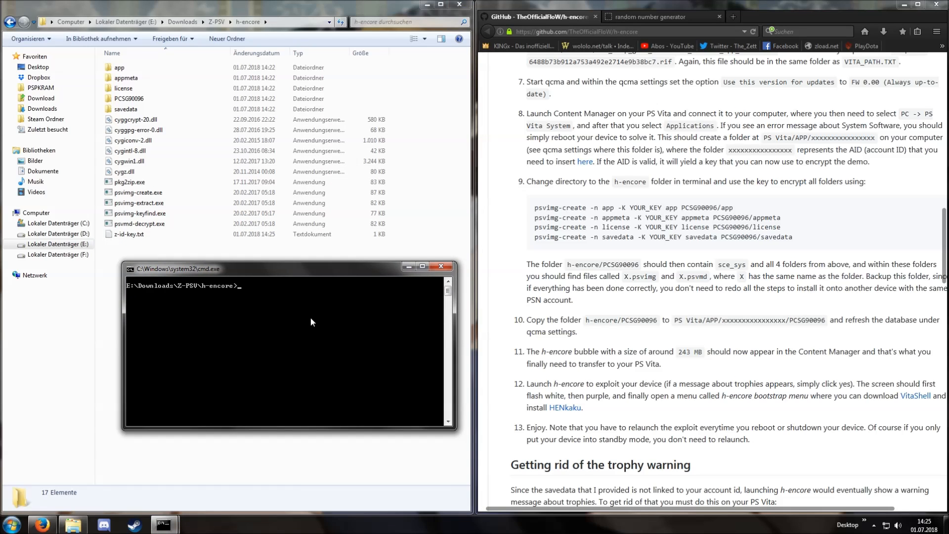
pyautogui.write('psvimg')
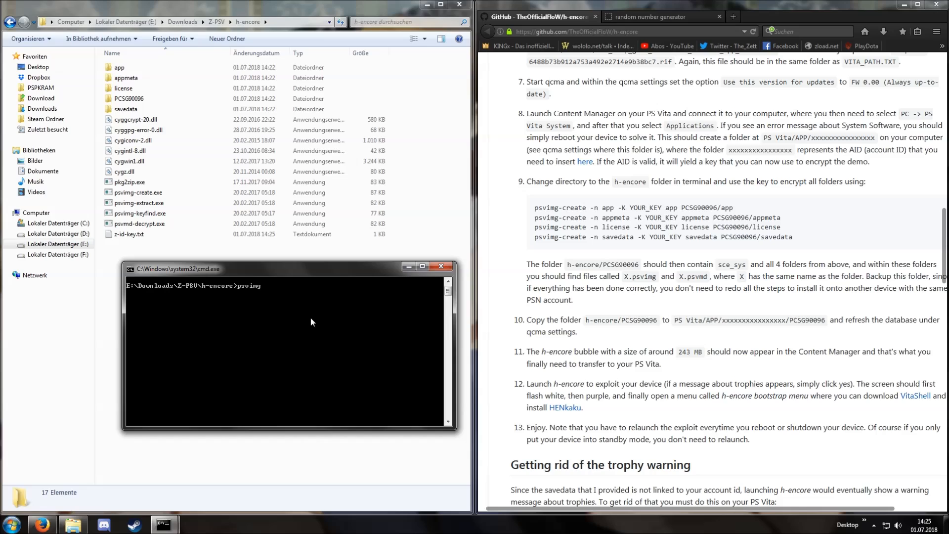
pyautogui.write('-create -n')
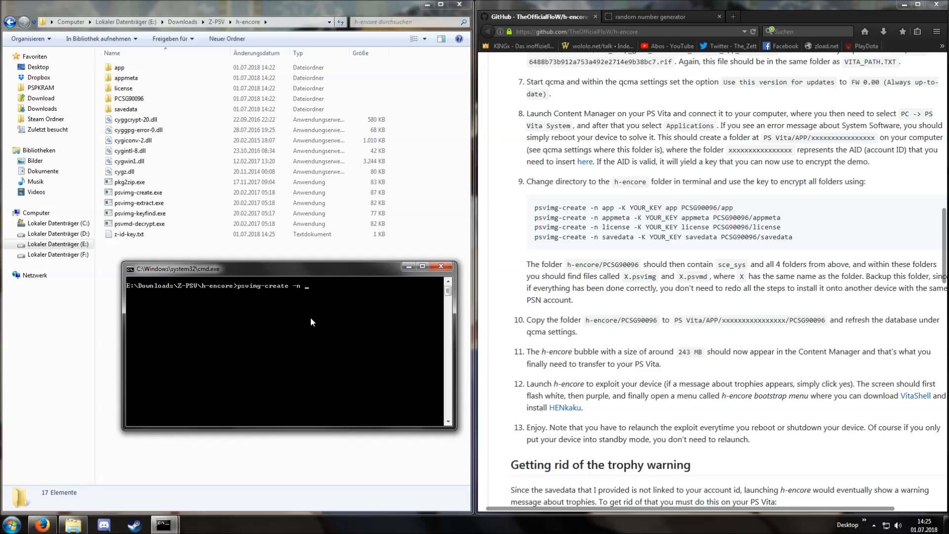
pyautogui.write('app -k')
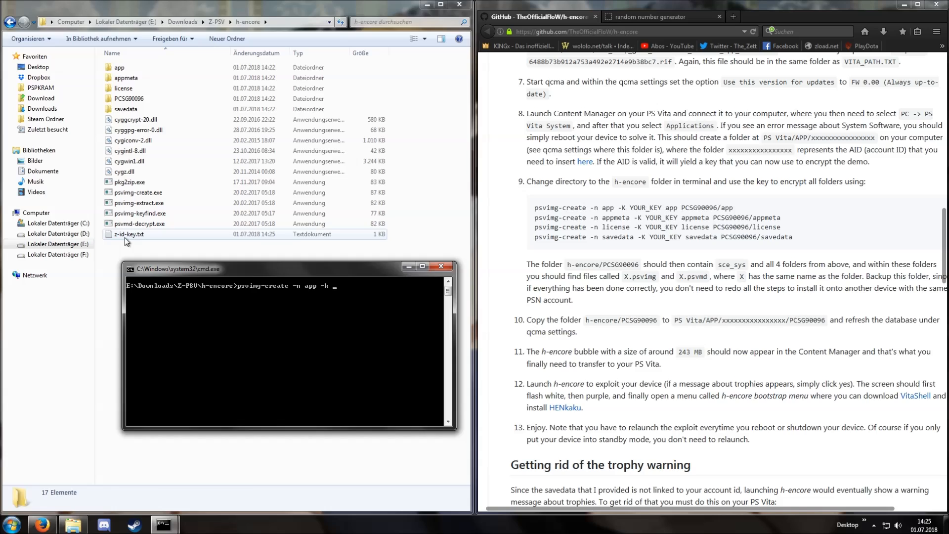
# Step: Add the account key from z-id-key.txt and the app PCSG90096/app arguments to the command
pyautogui.doubleClick(128, 235)
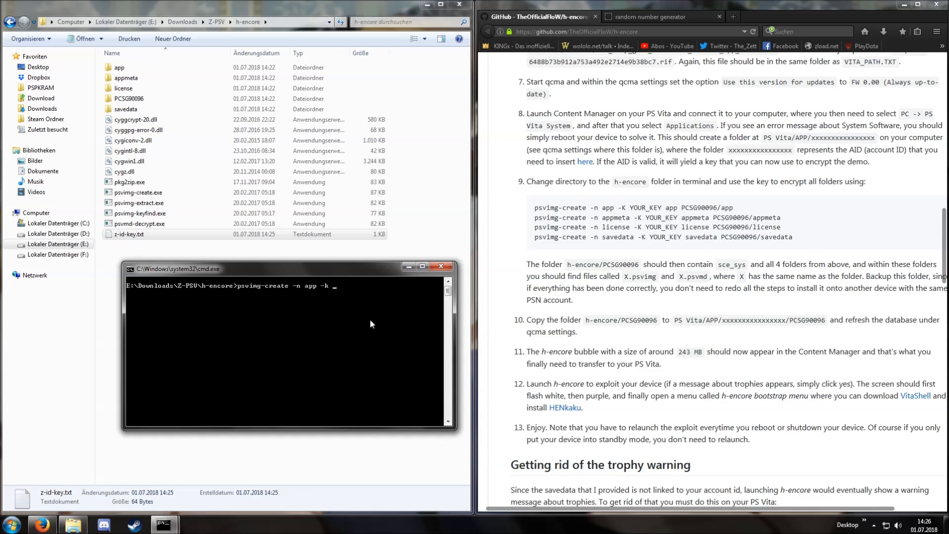
pyautogui.write('30dc83cdf4312543d9c3f622abffc1dd0b4ff815f2b55a05ae98171ba98ca388')
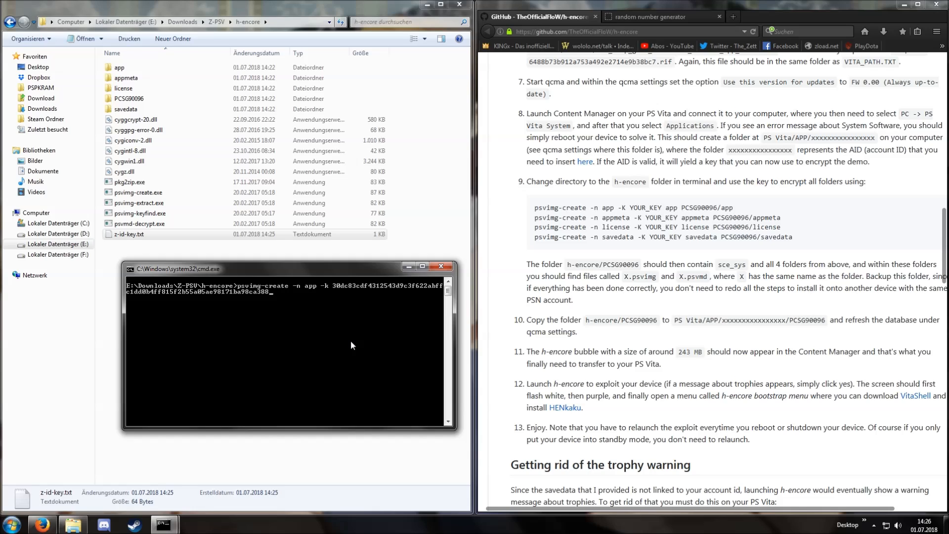
pyautogui.write('app')
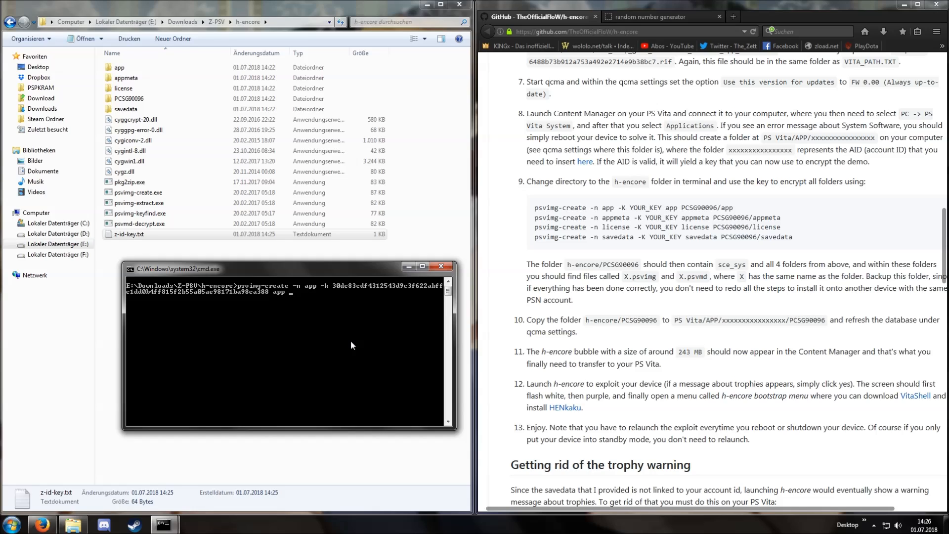
pyautogui.write('PCSG900')
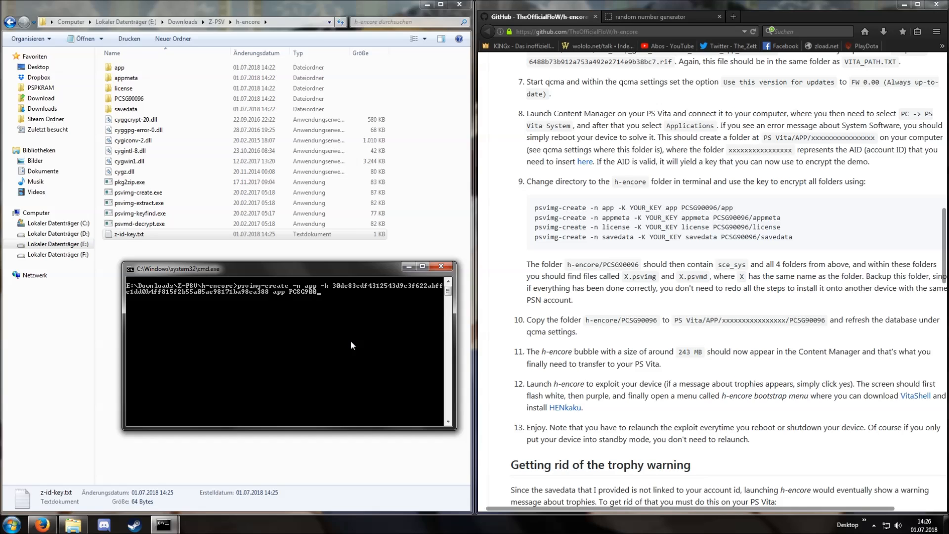
pyautogui.write('/')
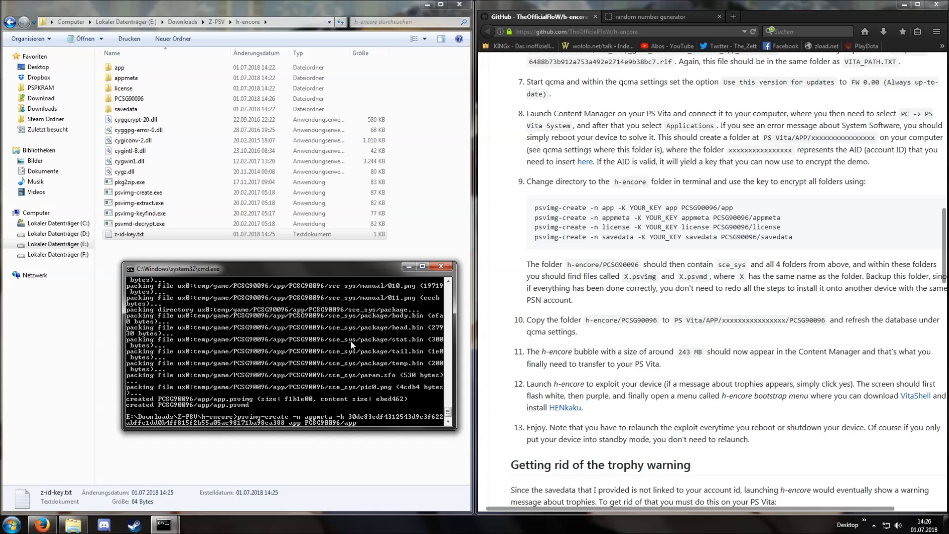
# Step: Run psvimg-create for the appmeta, license and savedata folders into PCSG90096
pyautogui.write('appmeta PCSG90096/app')
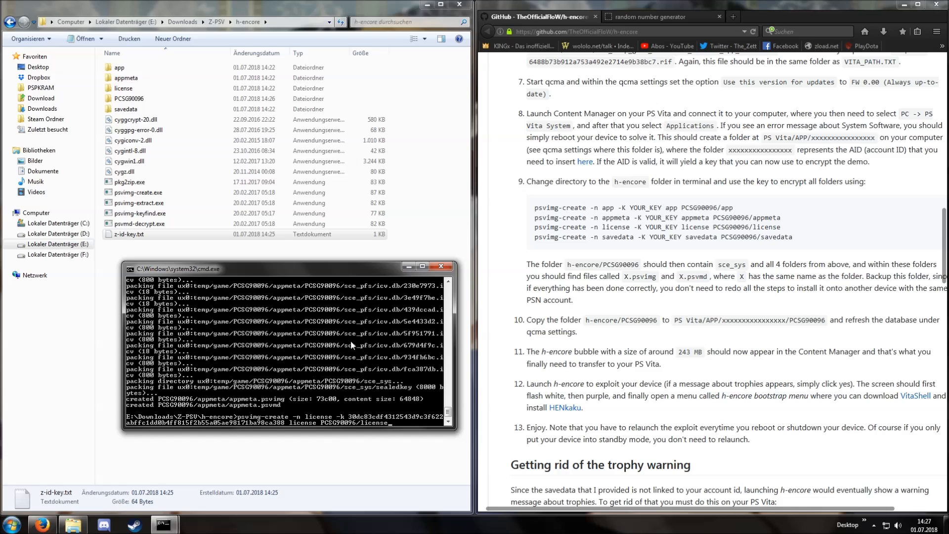
pyautogui.press('Return')
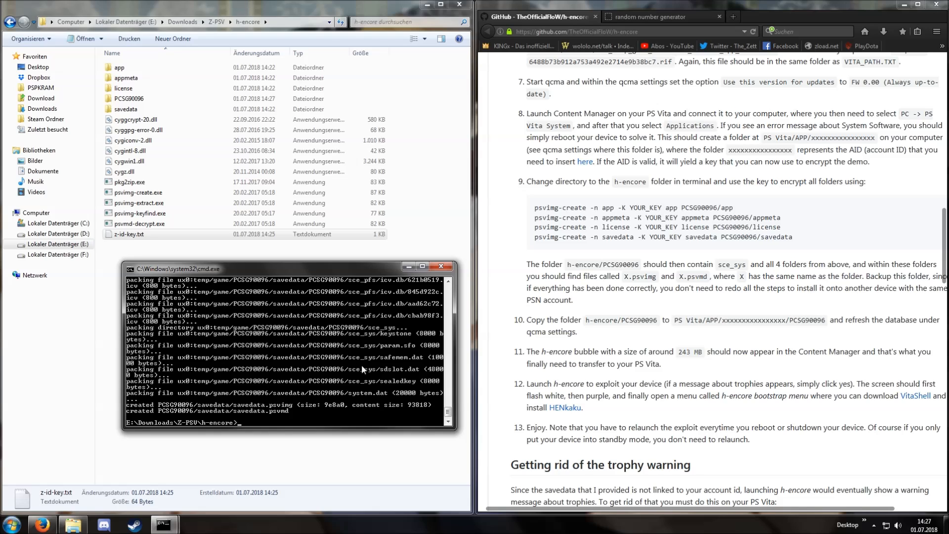
pyautogui.moveTo(438, 266)
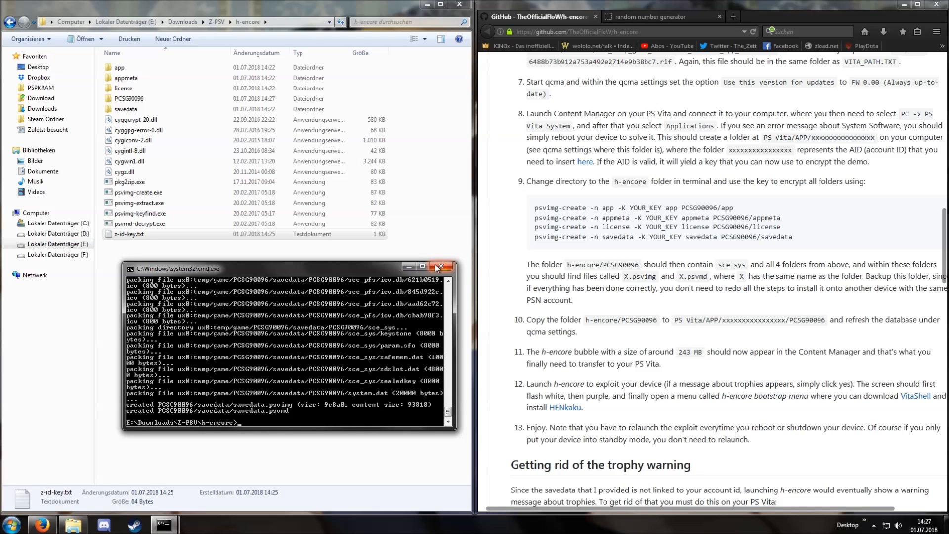
# Step: Close the command window and go into the encrypted PCSG90096 folder
pyautogui.click(437, 266)
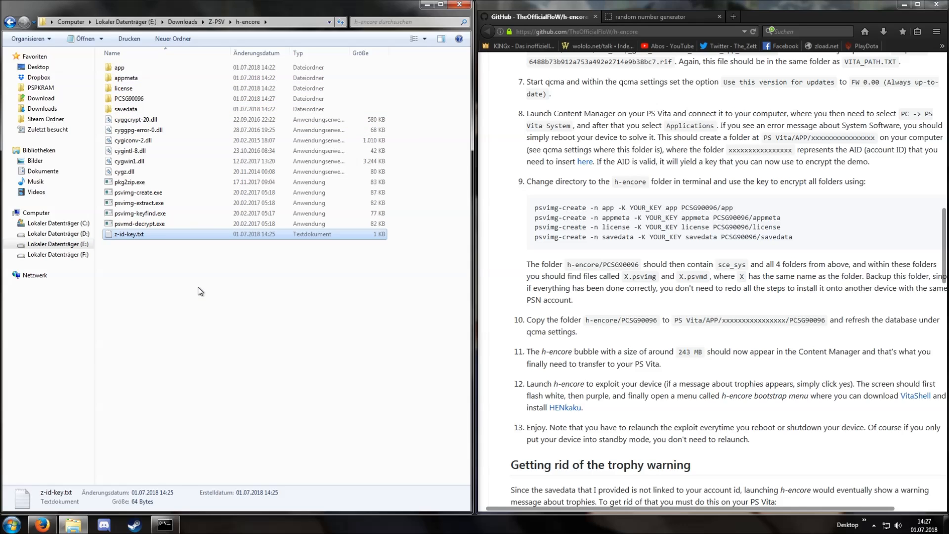
pyautogui.moveTo(168, 275)
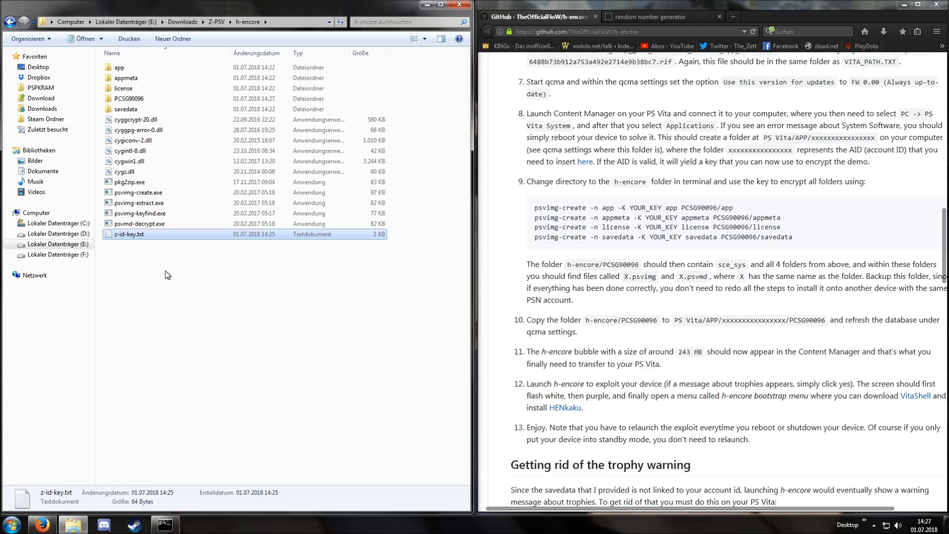
pyautogui.doubleClick(129, 98)
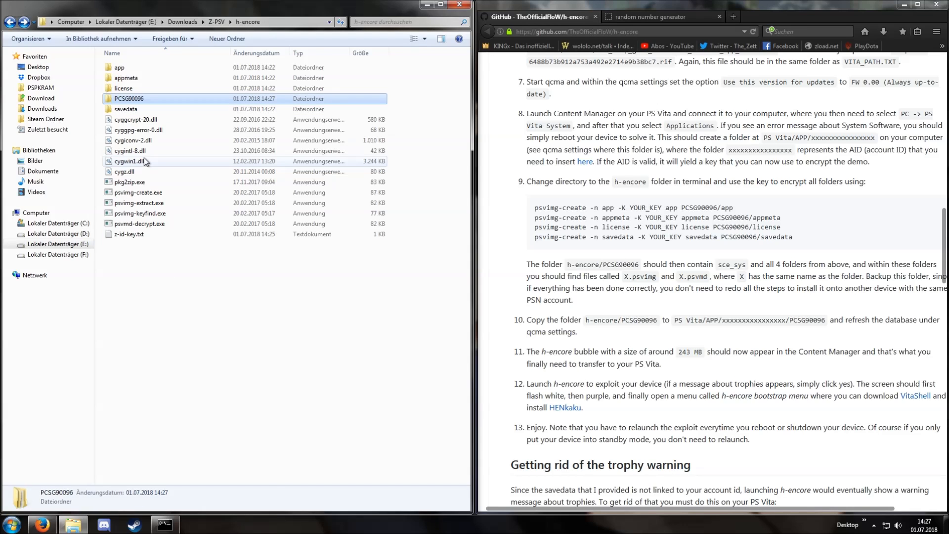
pyautogui.click(185, 289)
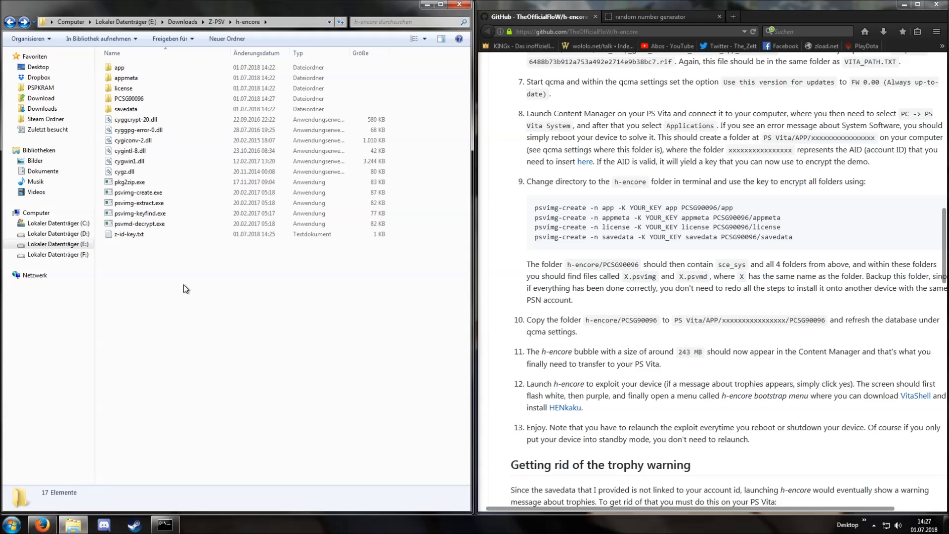
pyautogui.doubleClick(129, 99)
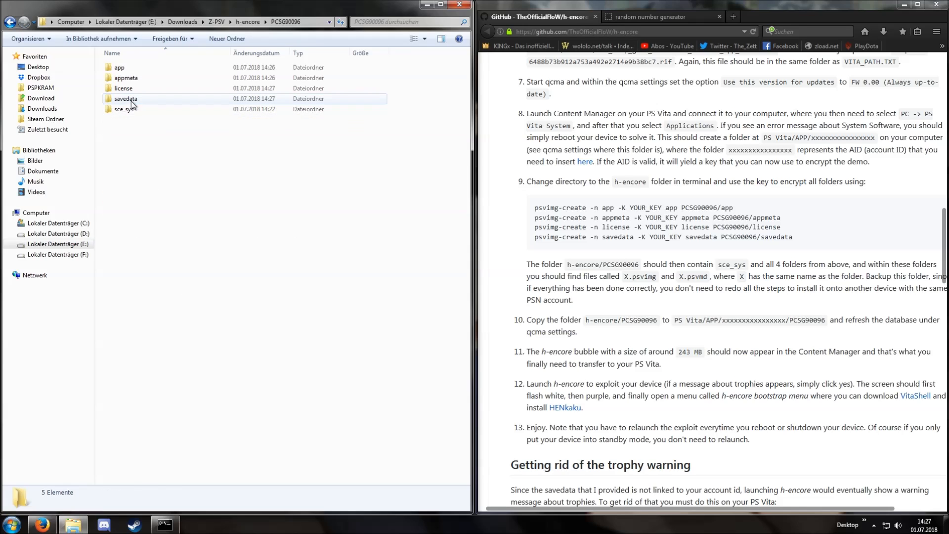
# Step: Check the sce_sys, savedata and appmeta subfolders, then return to h-encore
pyautogui.click(124, 108)
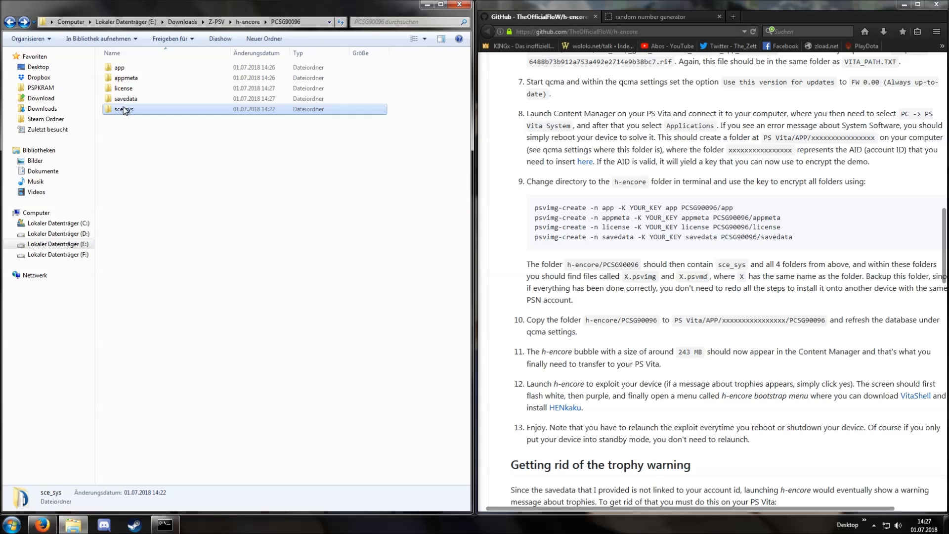
pyautogui.click(125, 99)
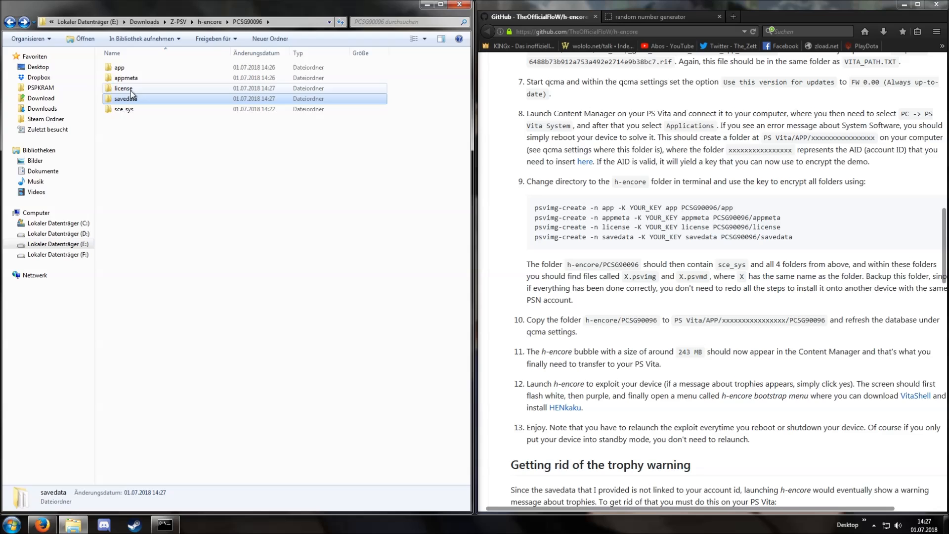
pyautogui.click(125, 77)
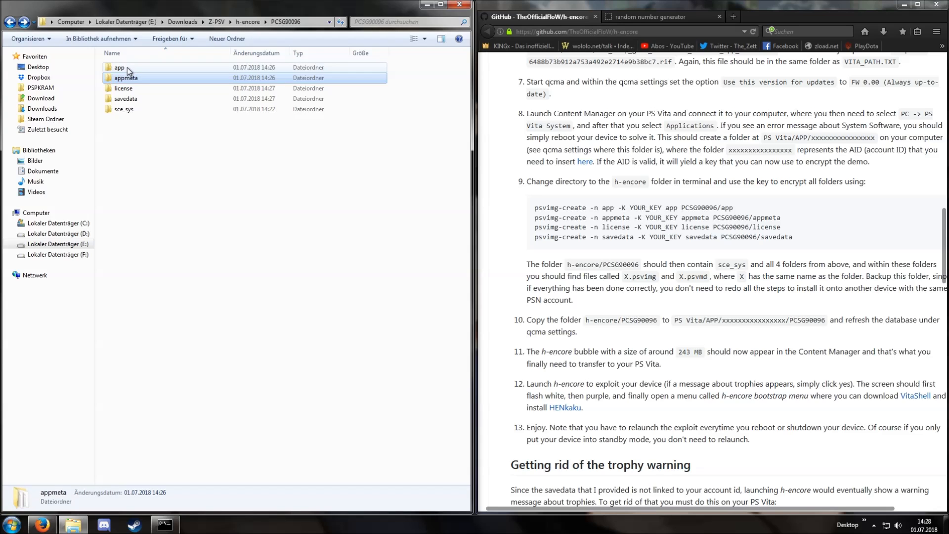
pyautogui.click(247, 21)
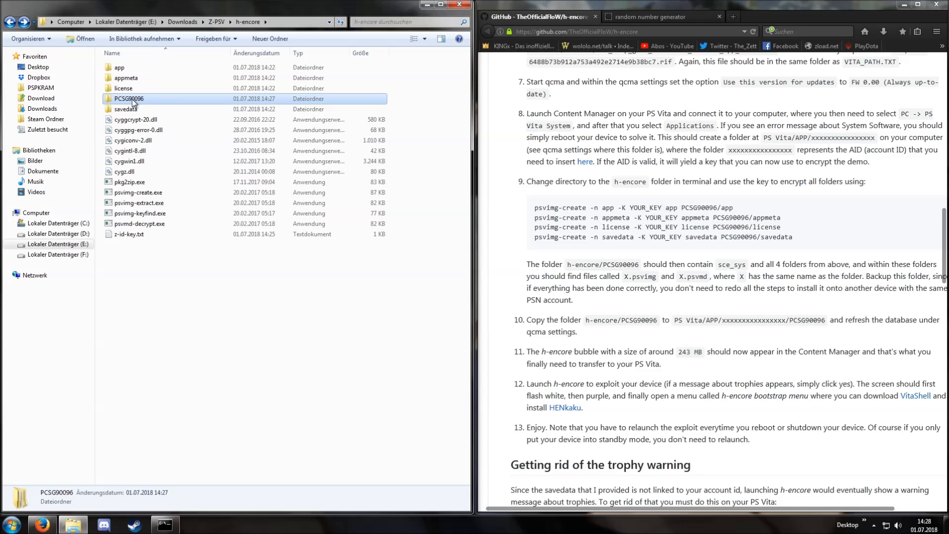
pyautogui.rightClick(127, 99)
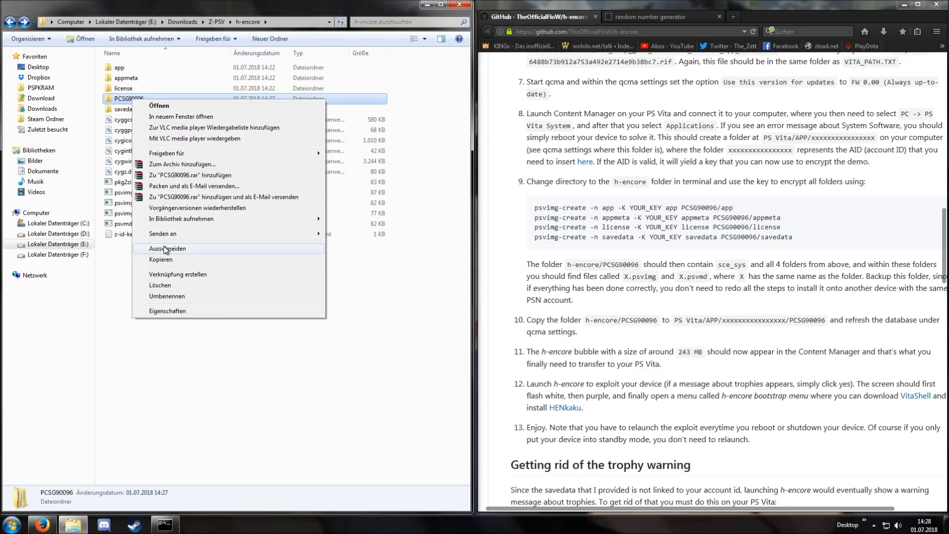
pyautogui.click(166, 248)
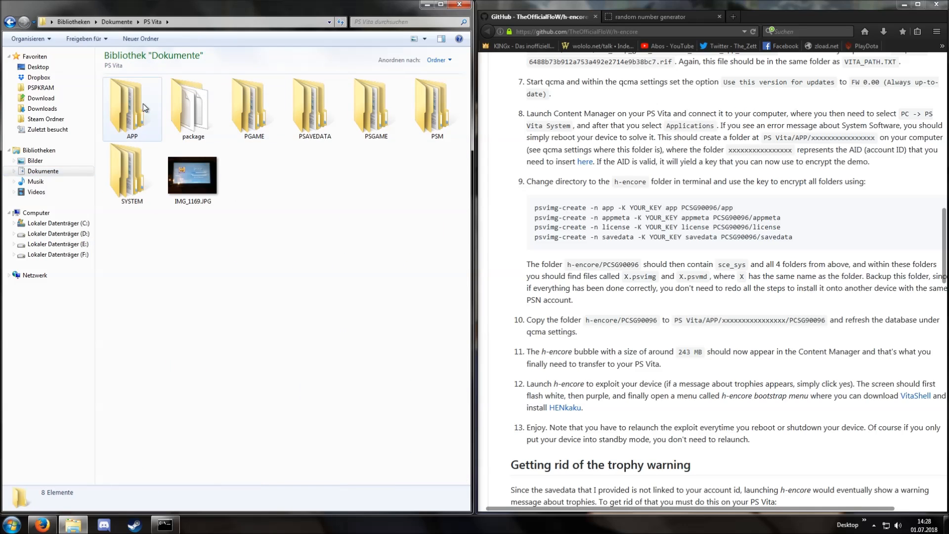
pyautogui.doubleClick(132, 106)
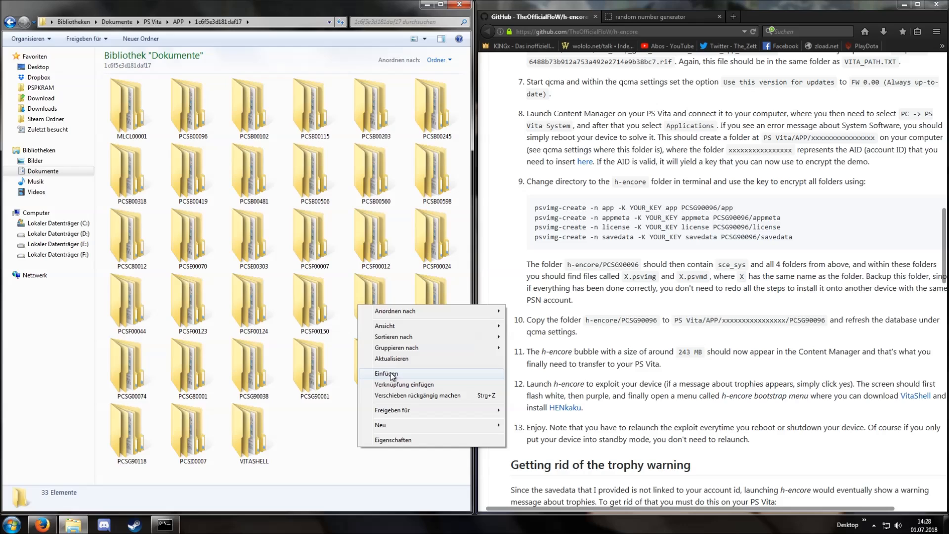
pyautogui.click(386, 373)
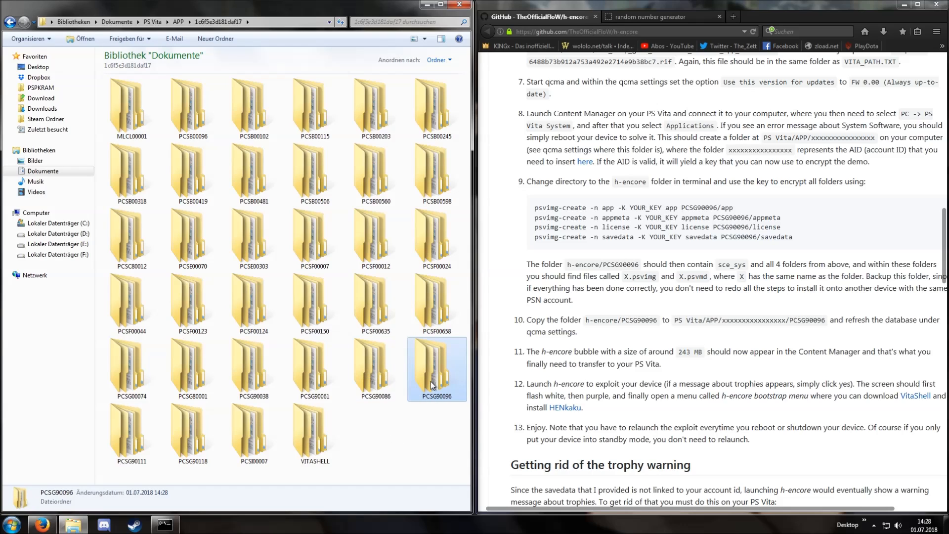
pyautogui.moveTo(440, 427)
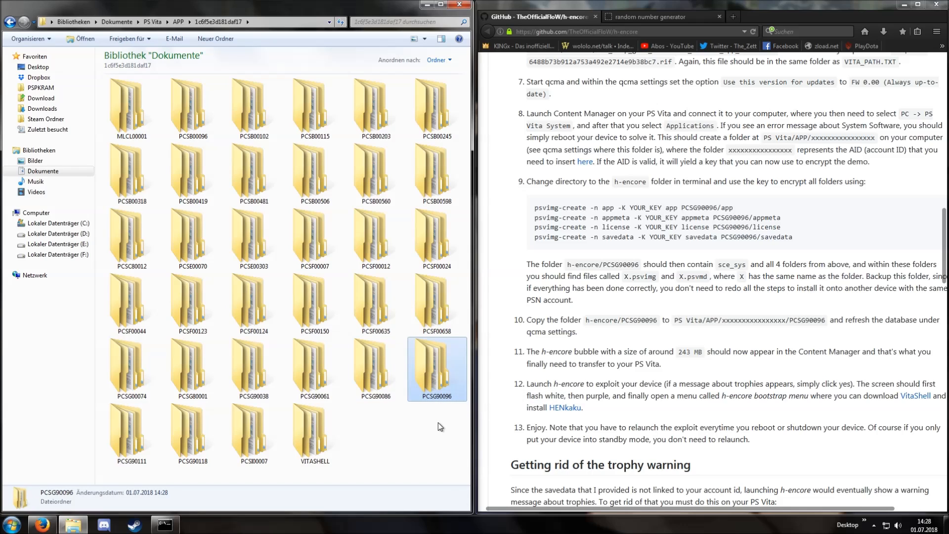
pyautogui.moveTo(438, 423)
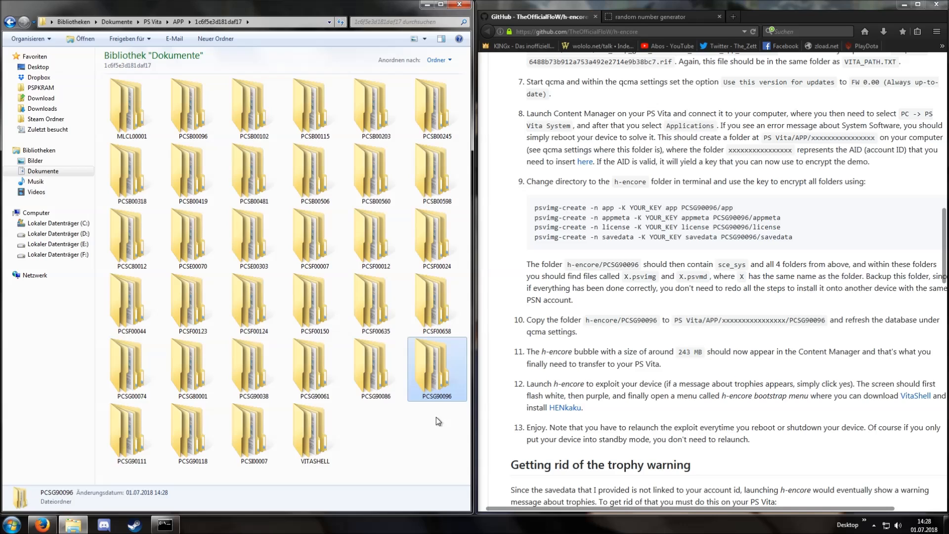
pyautogui.scroll(-3)
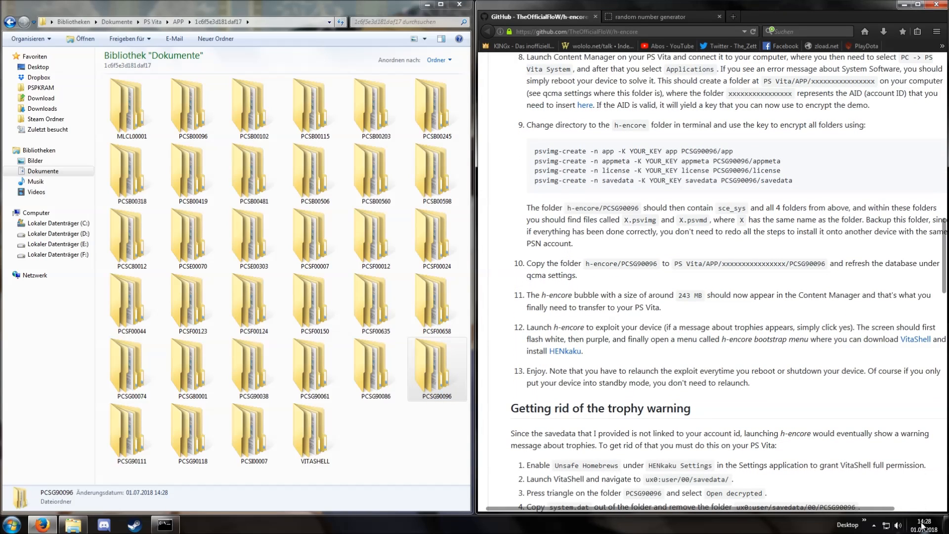
# Step: Refresh the qcma database from the tray icon; it reports 1571 items added
pyautogui.click(884, 525)
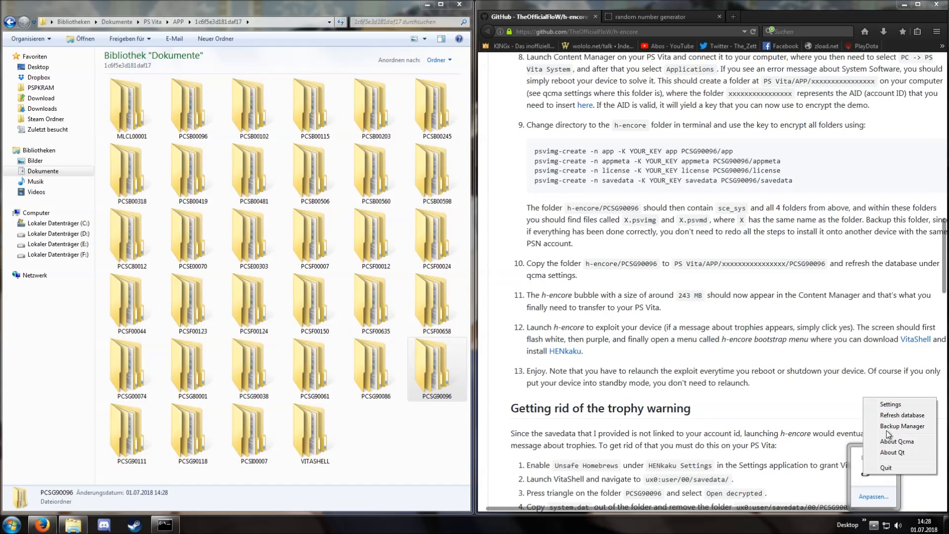
pyautogui.click(901, 414)
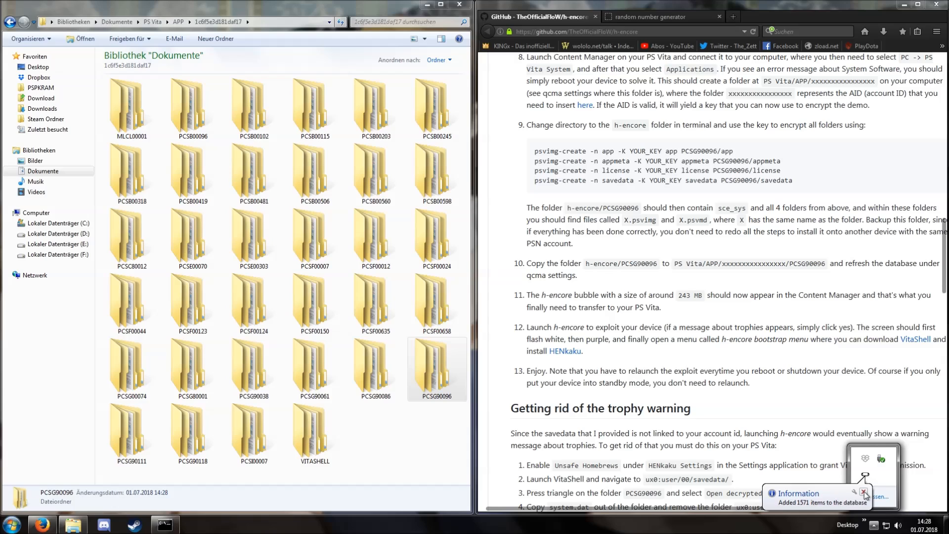
pyautogui.click(866, 492)
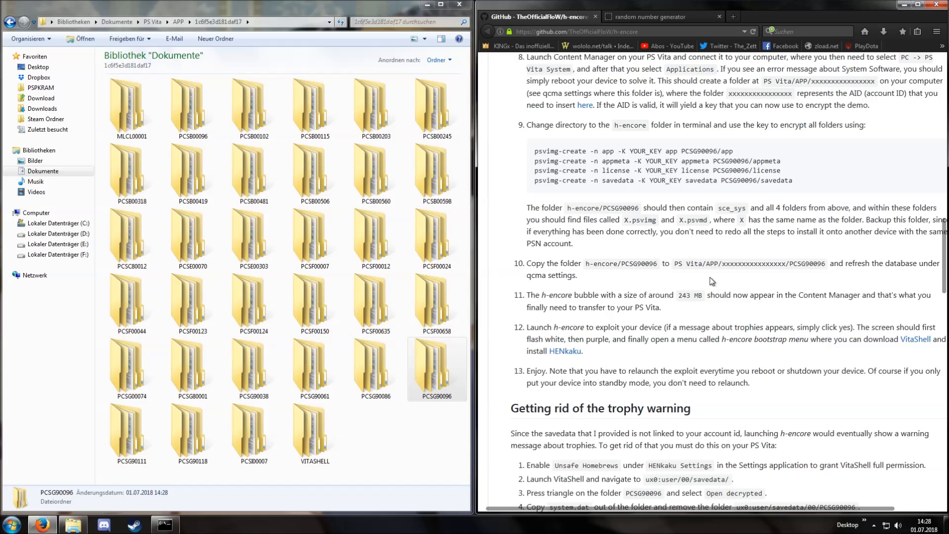
pyautogui.click(374, 428)
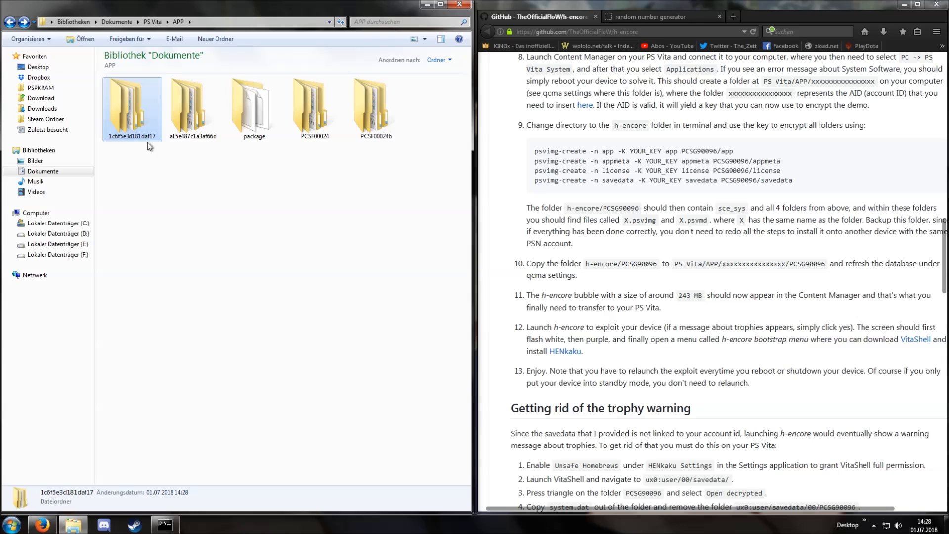
pyautogui.moveTo(132, 144)
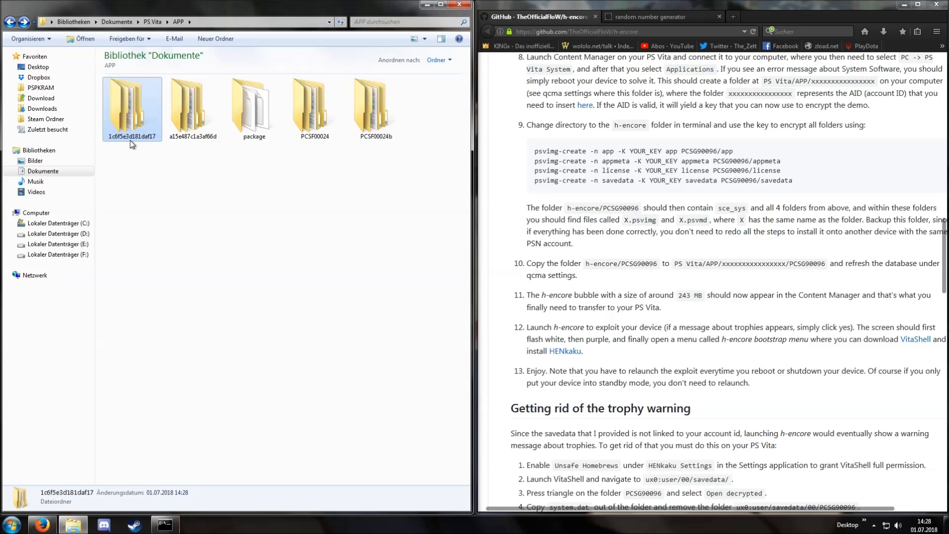
pyautogui.moveTo(596, 274)
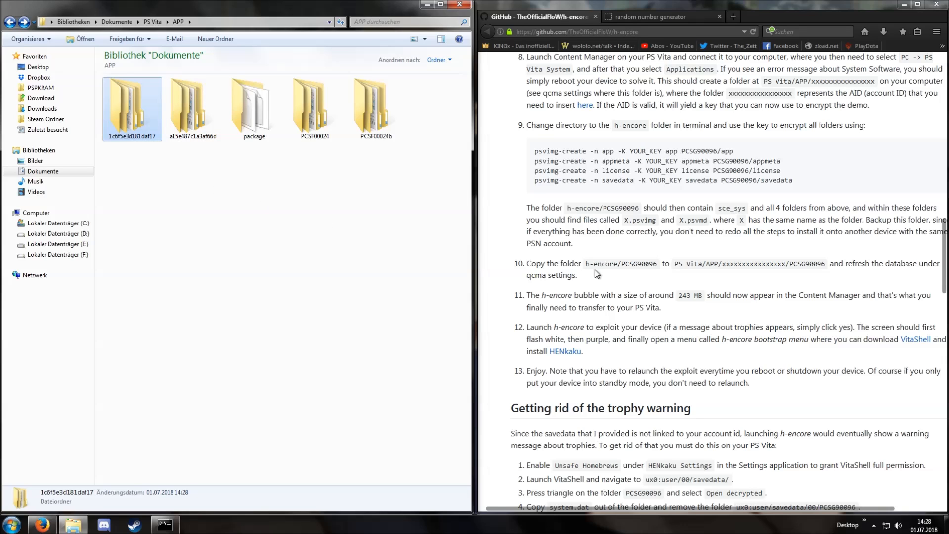
pyautogui.scroll(3)
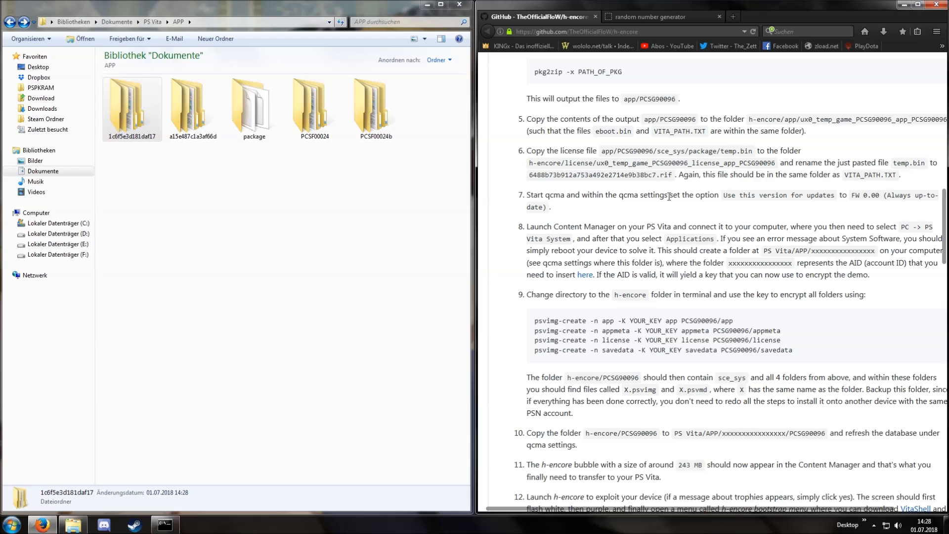
pyautogui.moveTo(530, 228)
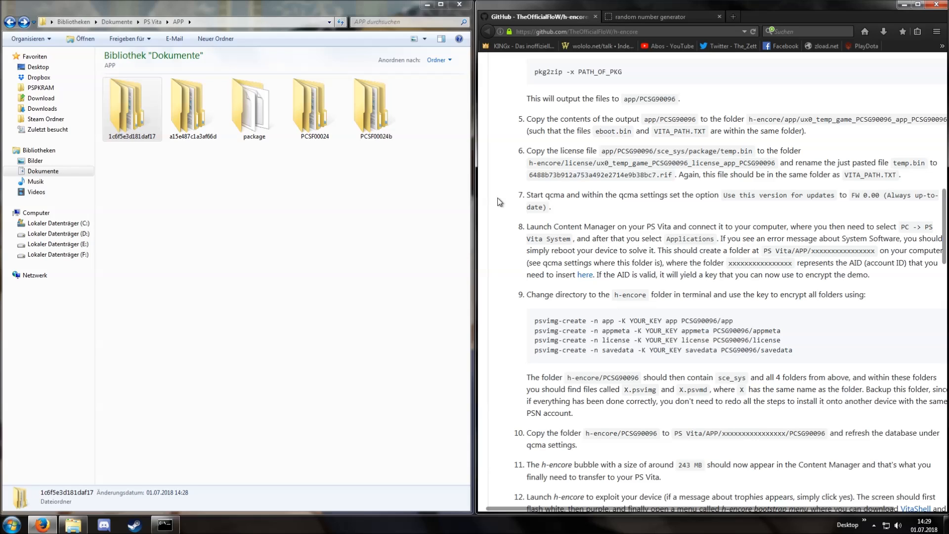
pyautogui.moveTo(510, 216)
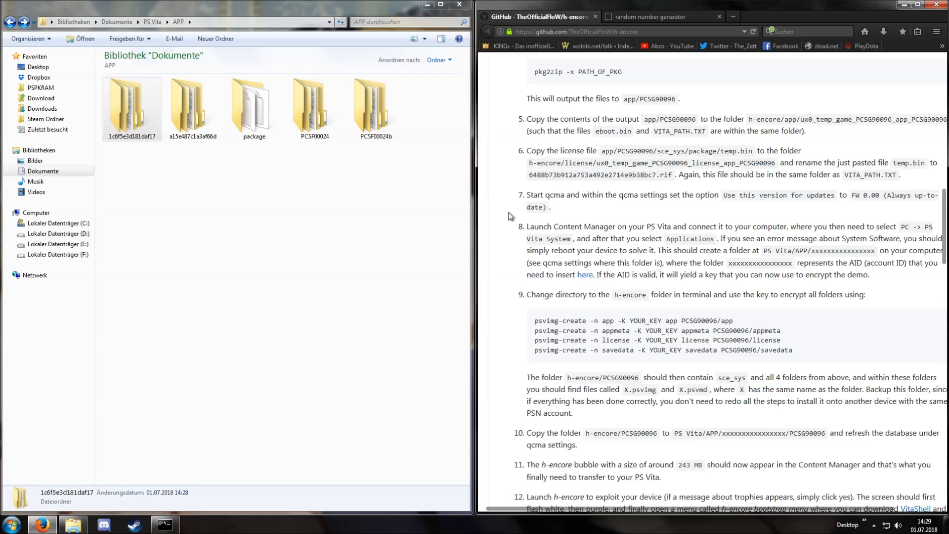
pyautogui.moveTo(514, 227)
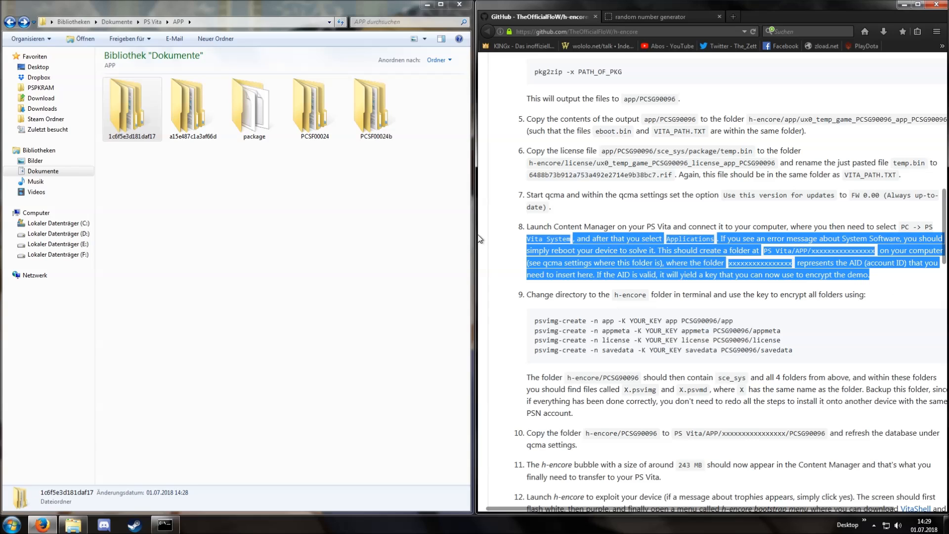
pyautogui.scroll(-3)
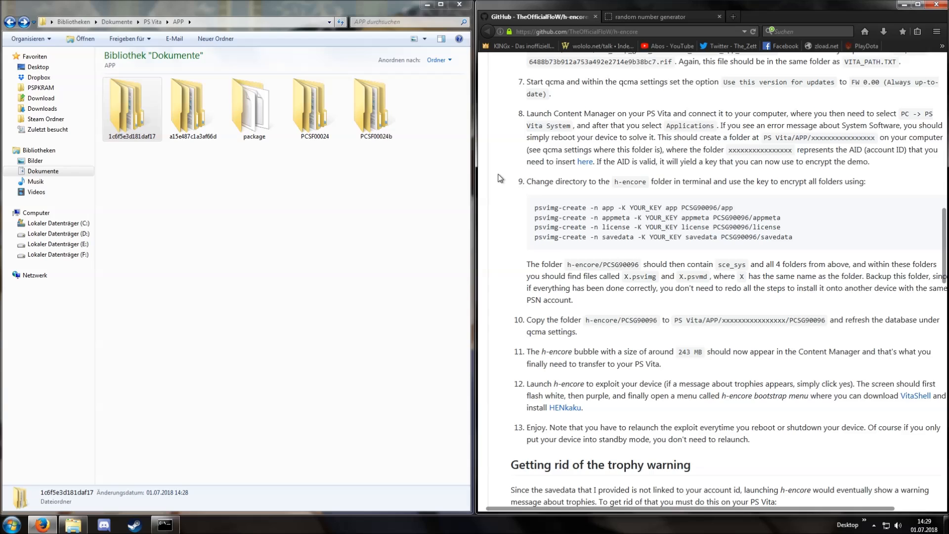
pyautogui.scroll(-3)
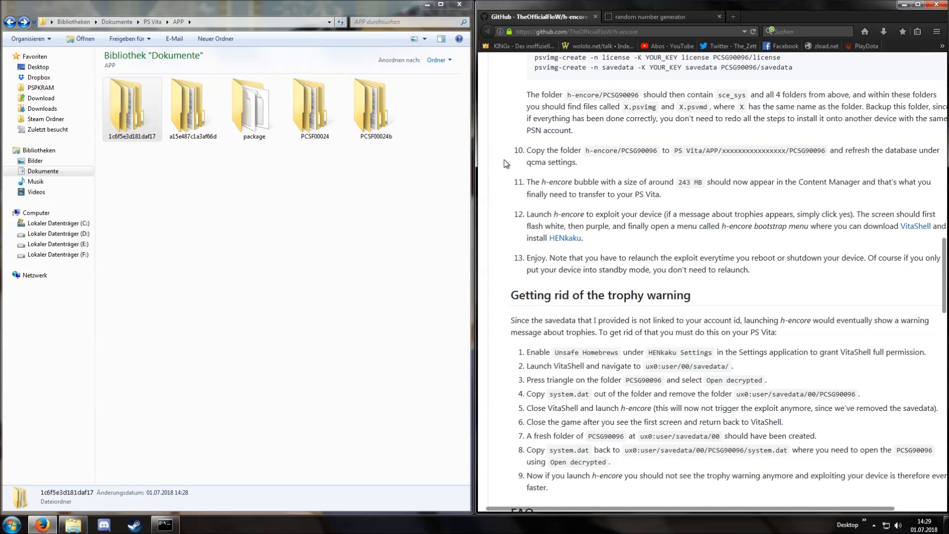
pyautogui.scroll(-3)
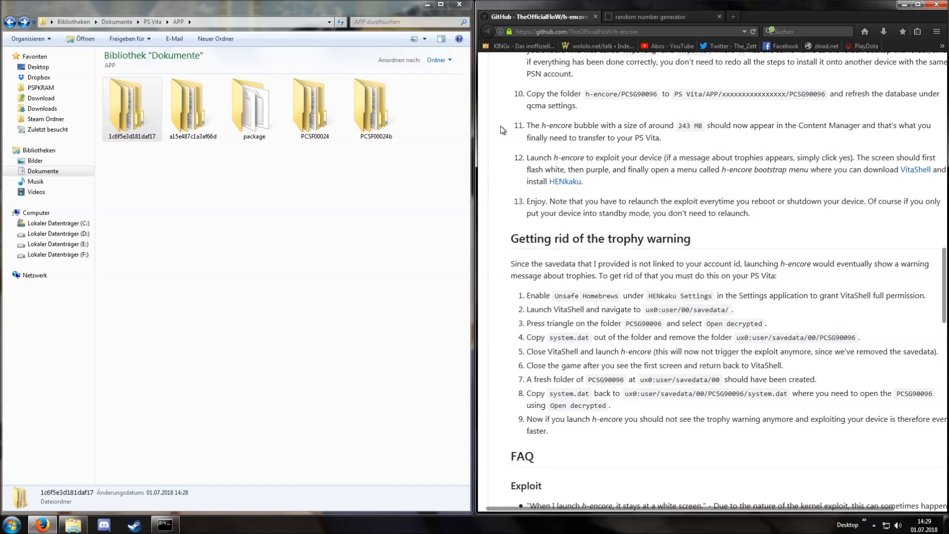